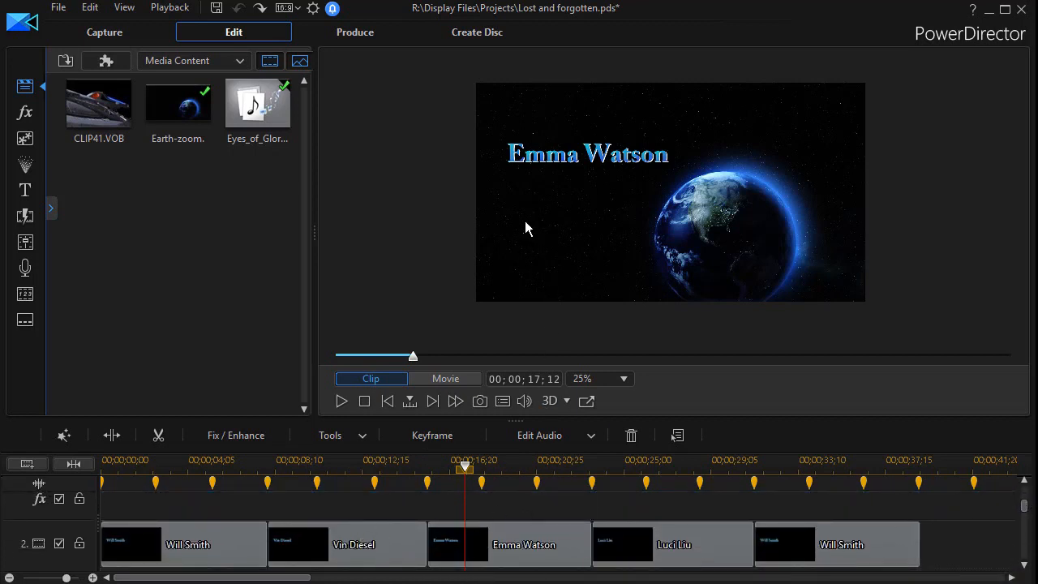
mouse_move(525, 177)
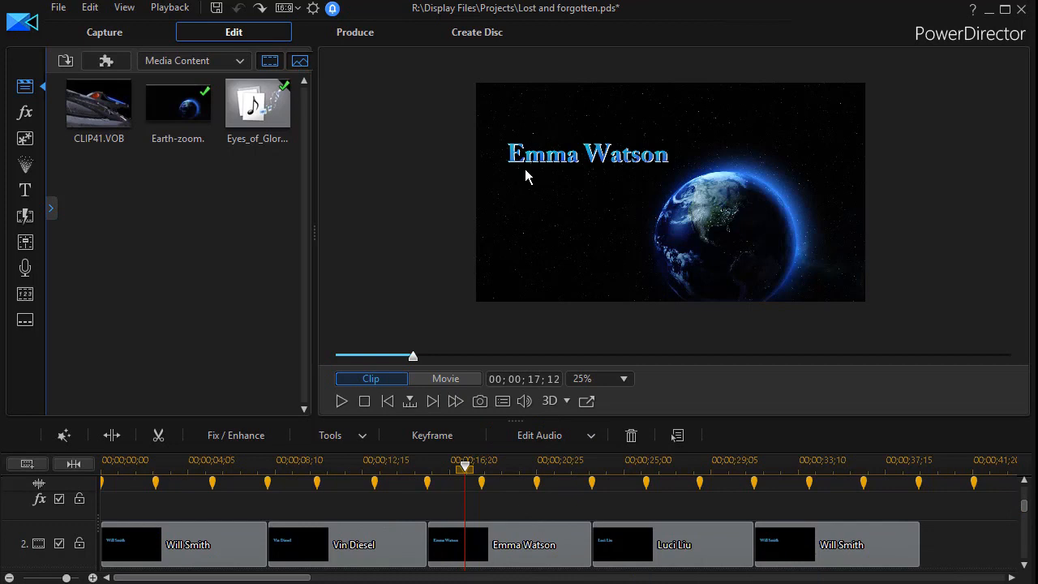
mouse_move(785, 181)
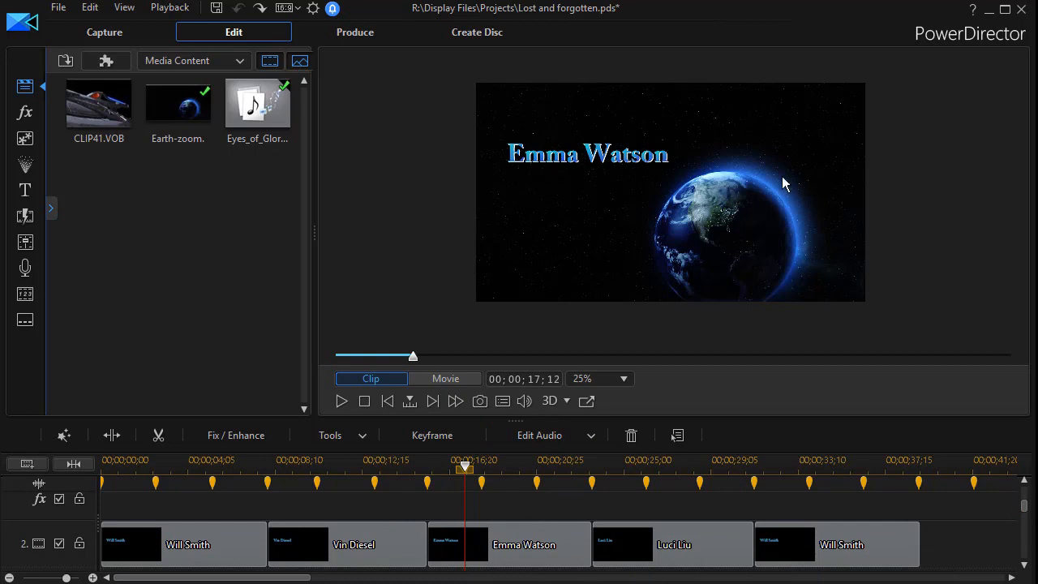
mouse_move(544, 131)
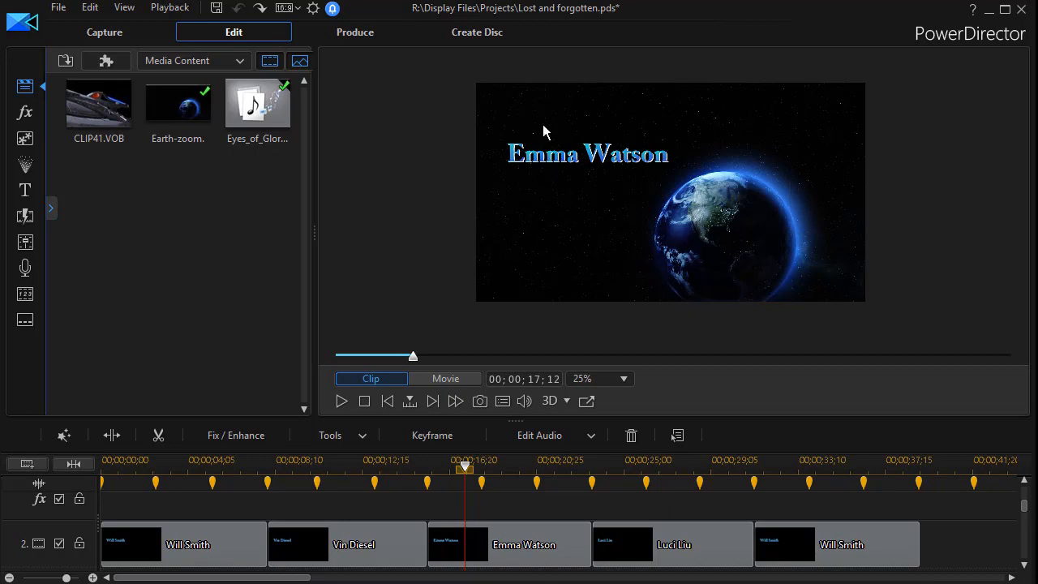
mouse_move(608, 527)
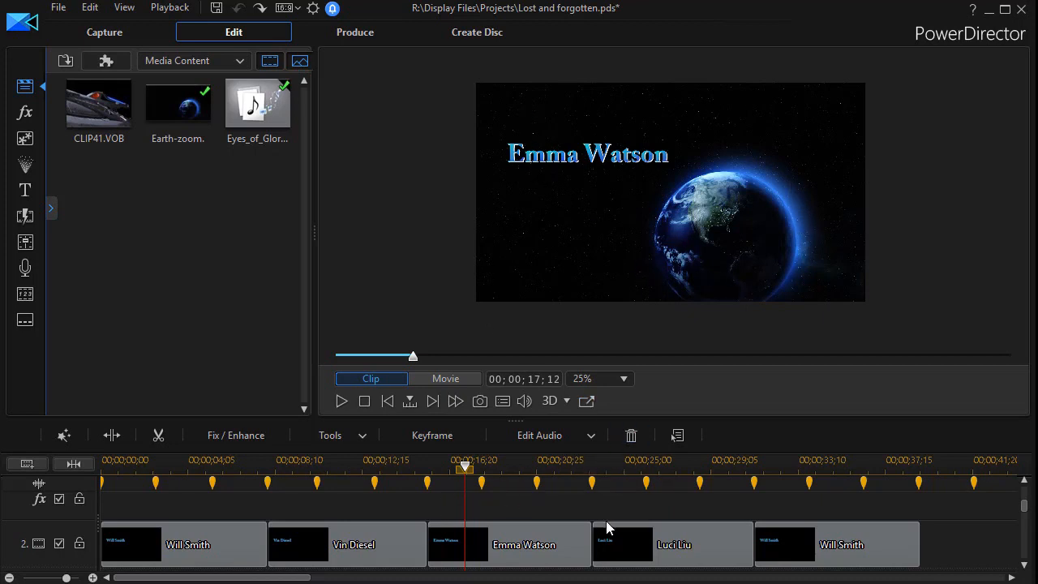
mouse_move(468, 580)
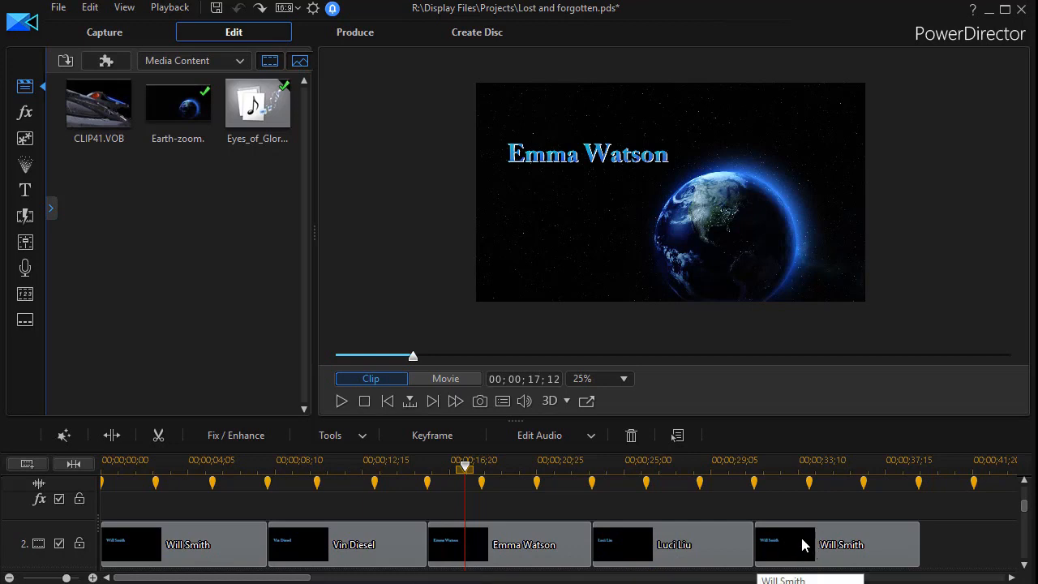
mouse_move(803, 548)
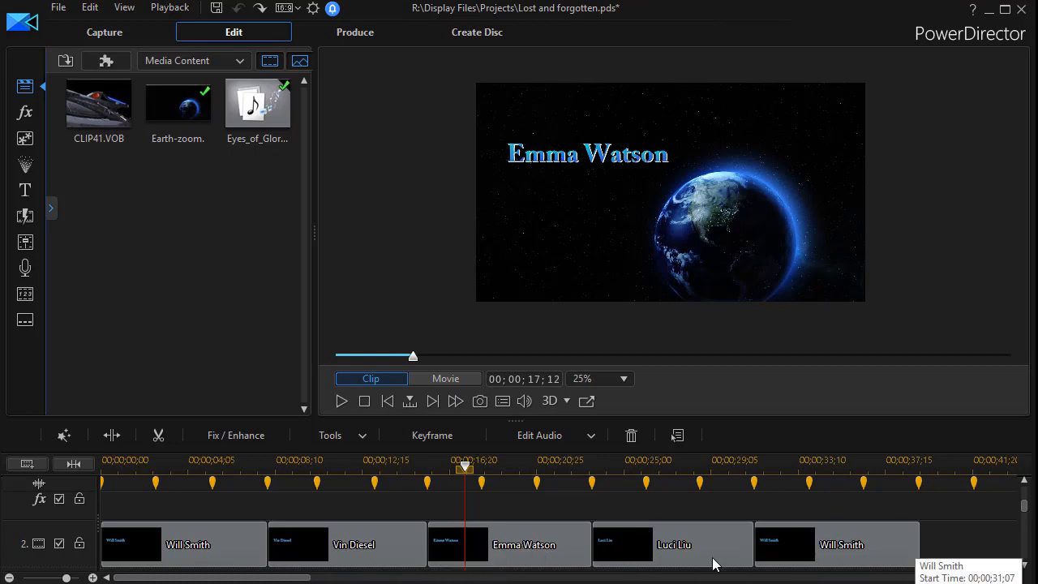
mouse_move(811, 555)
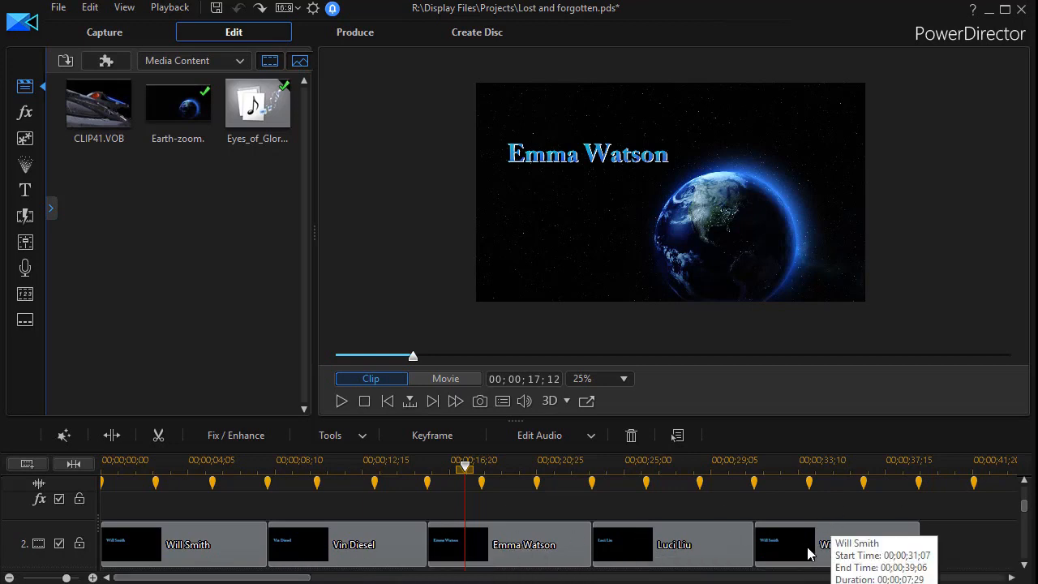
mouse_move(705, 543)
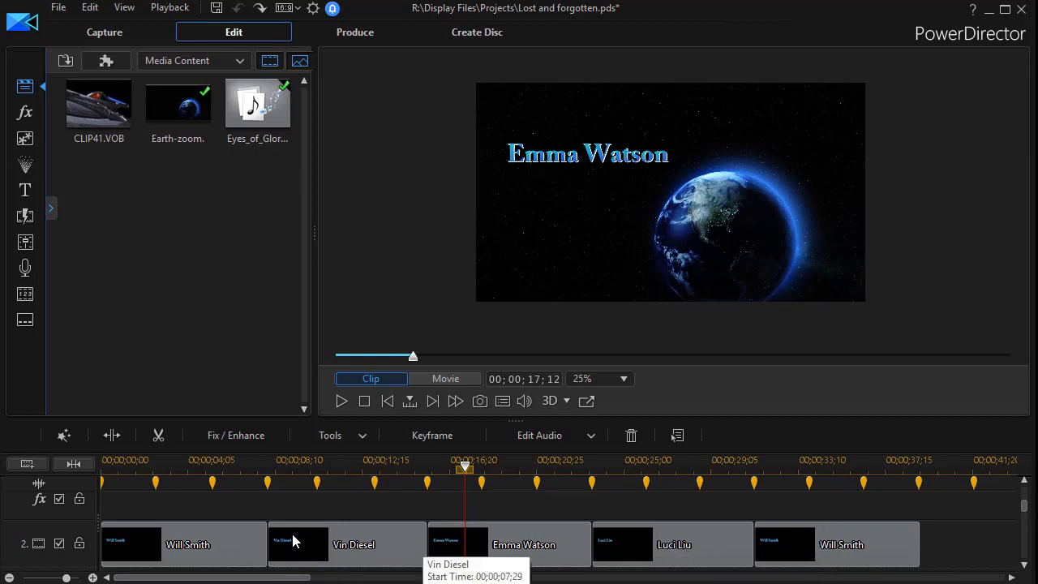
mouse_move(837, 543)
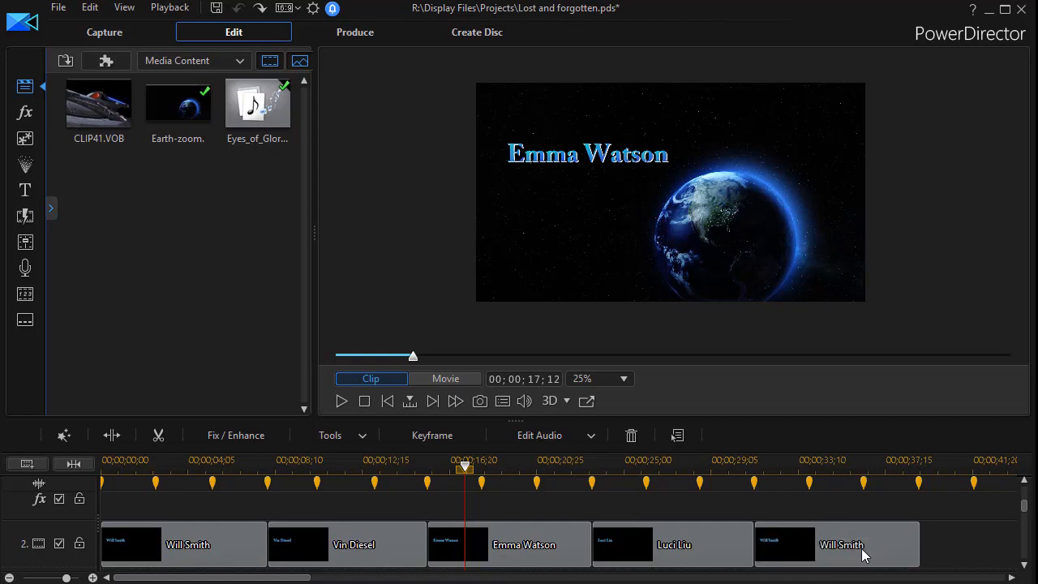
mouse_move(839, 555)
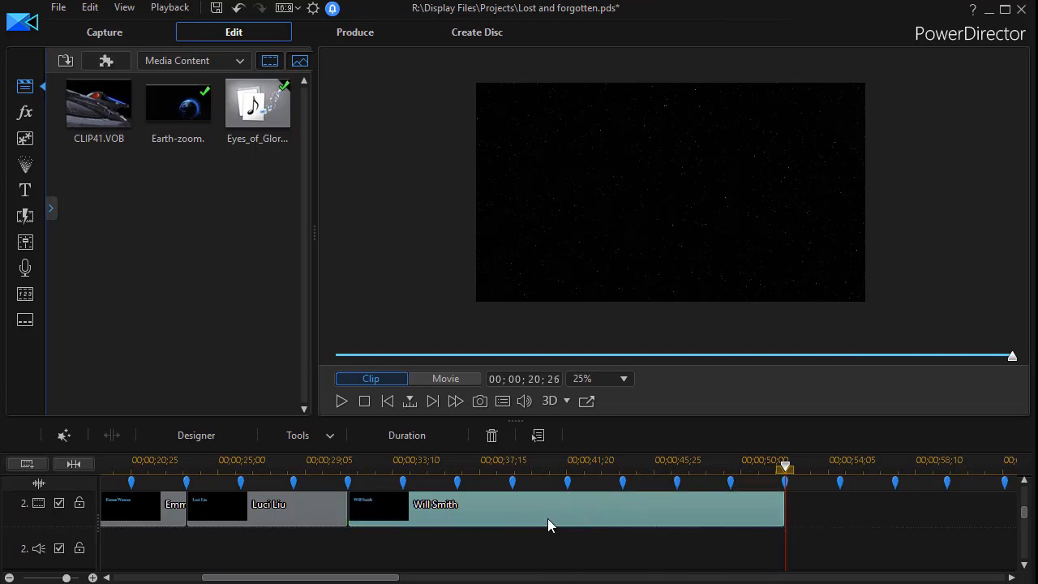
- Retype the Will Smith title in Title Designer to read 'Lost and Forgotten'
double_click(434, 503)
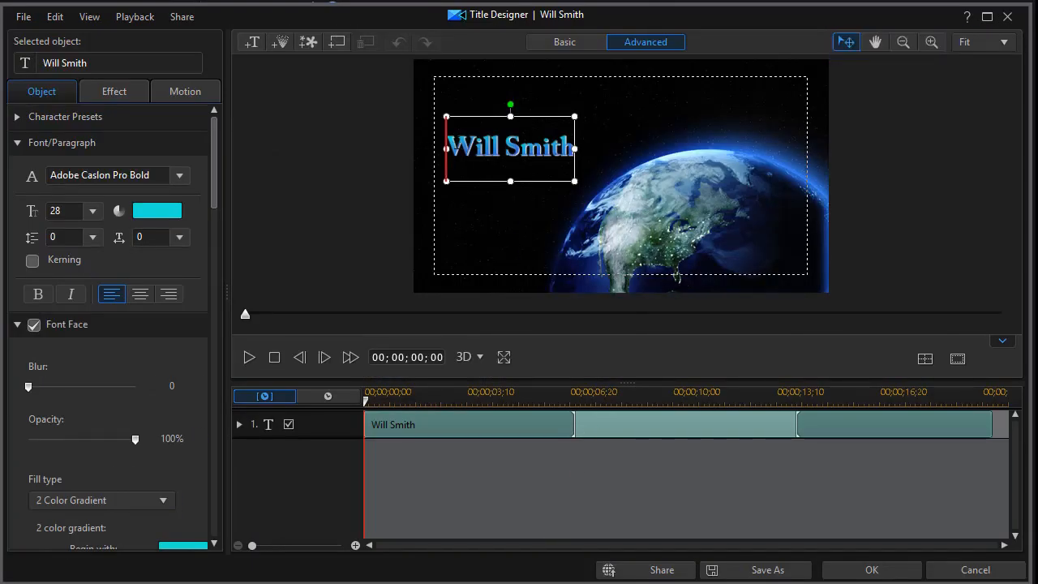
double_click(509, 146)
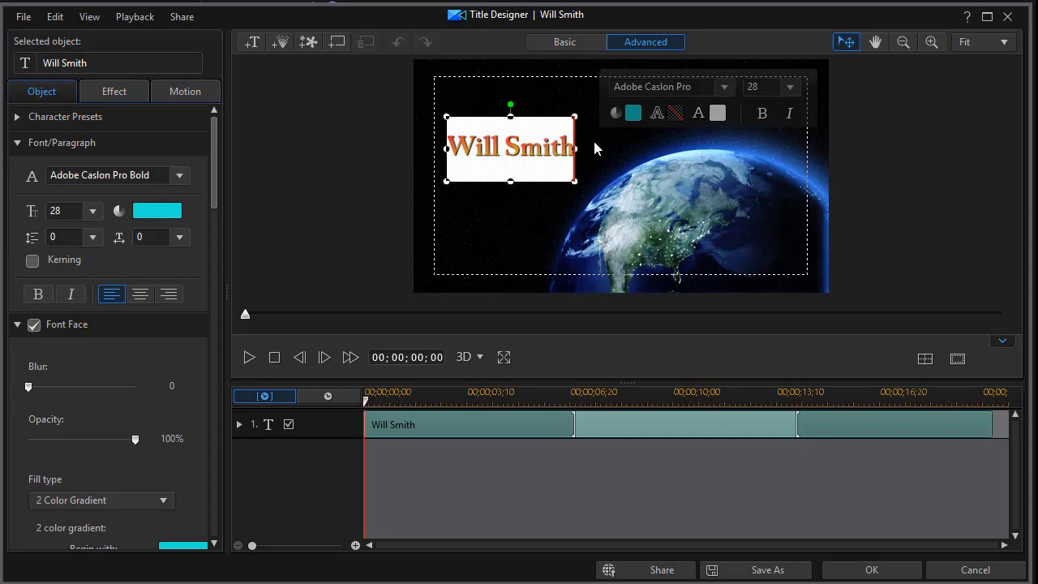
text(L)
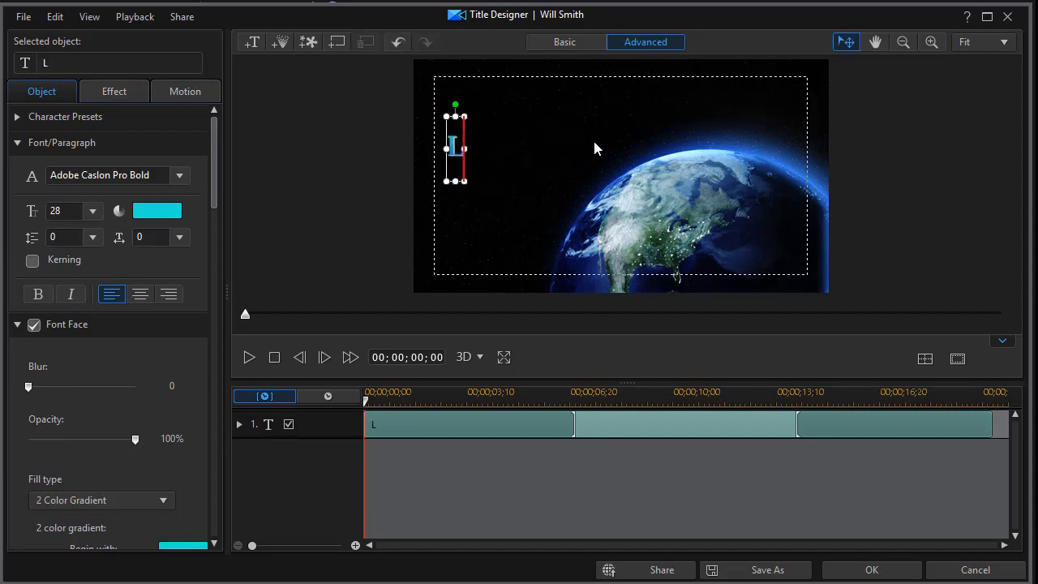
text(Lost and For)
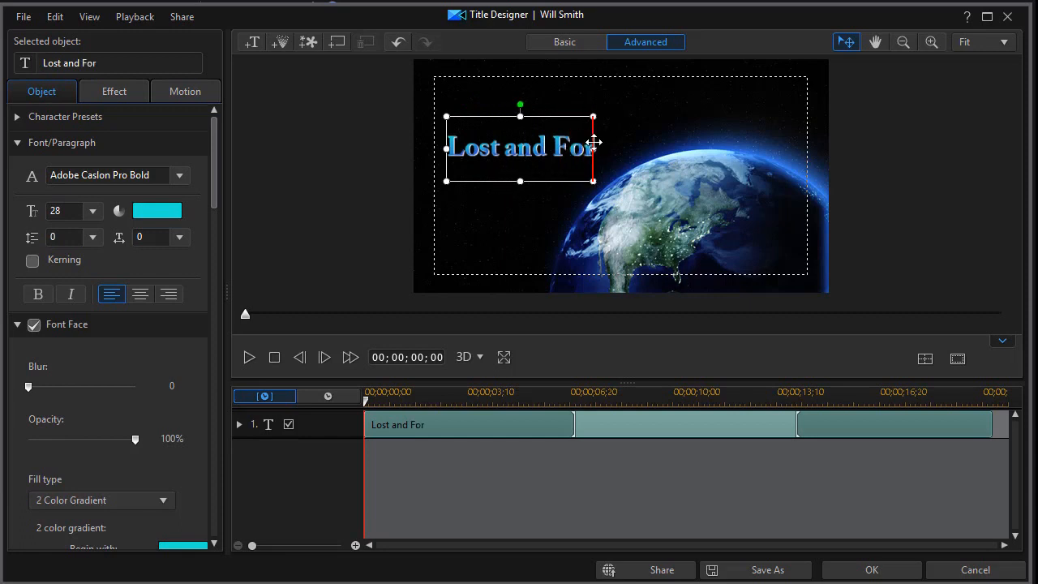
text(gotten)
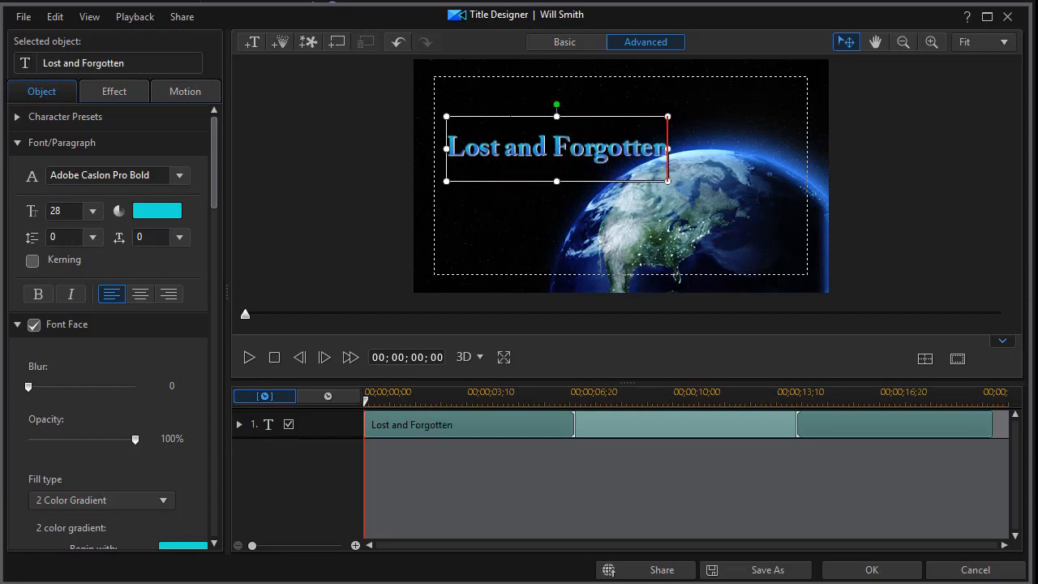
- Select the whole title text and enlarge it to font size 40
click(495, 147)
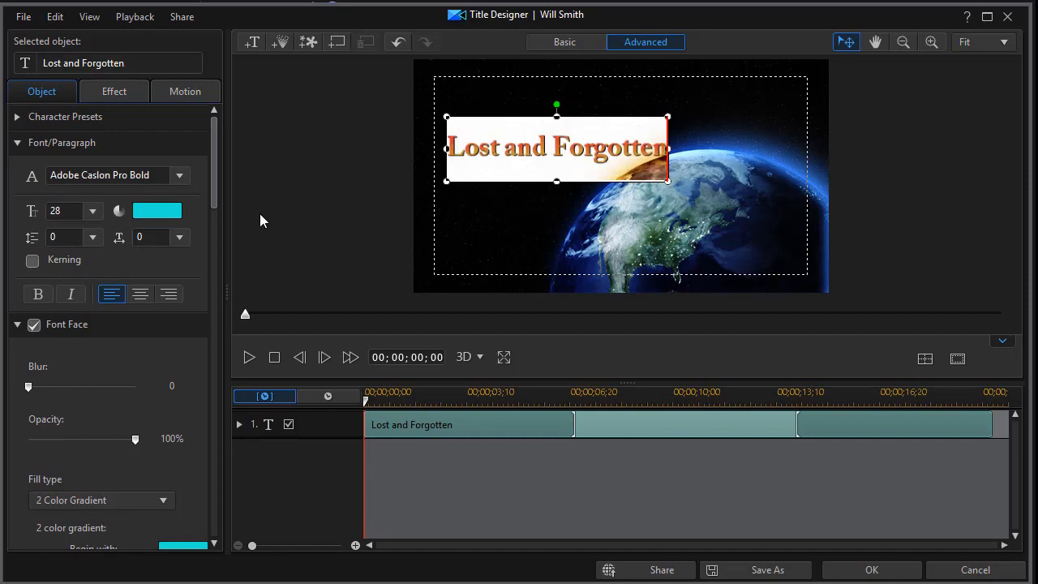
click(93, 210)
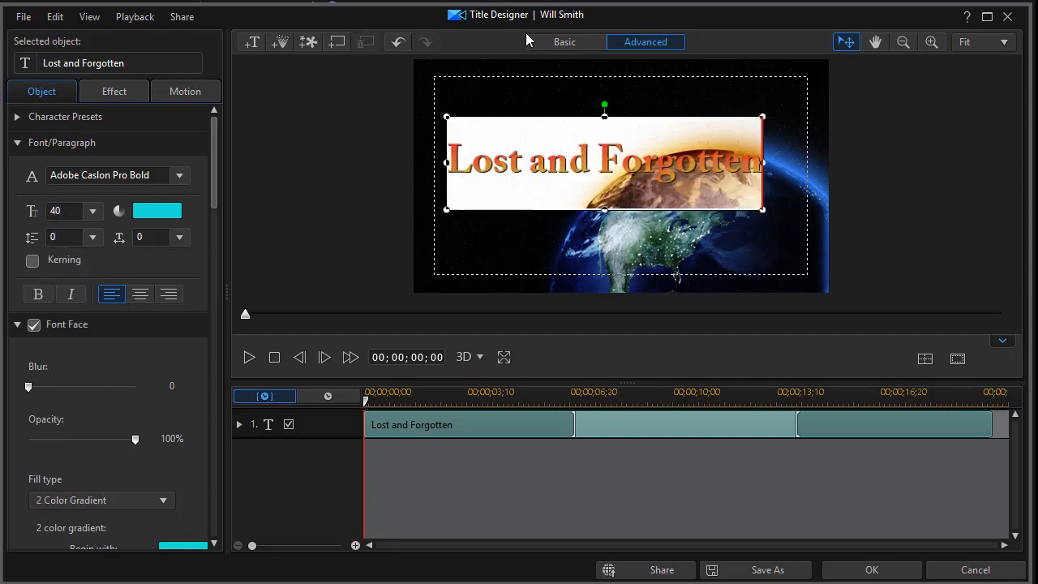
mouse_move(576, 114)
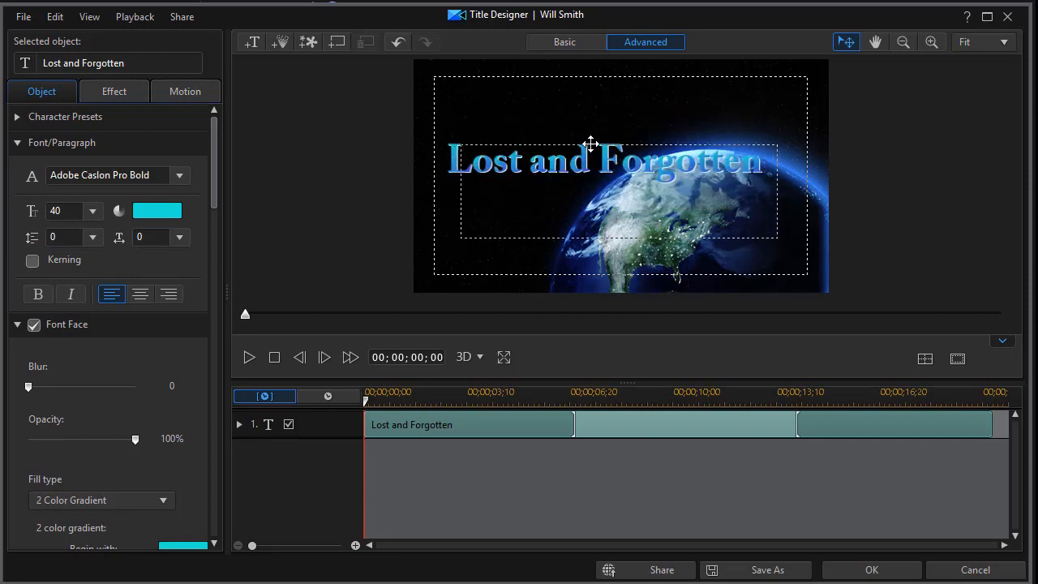
- Move the title lower over the earth and align it to Horizontal Center
drag(590, 161, 629, 226)
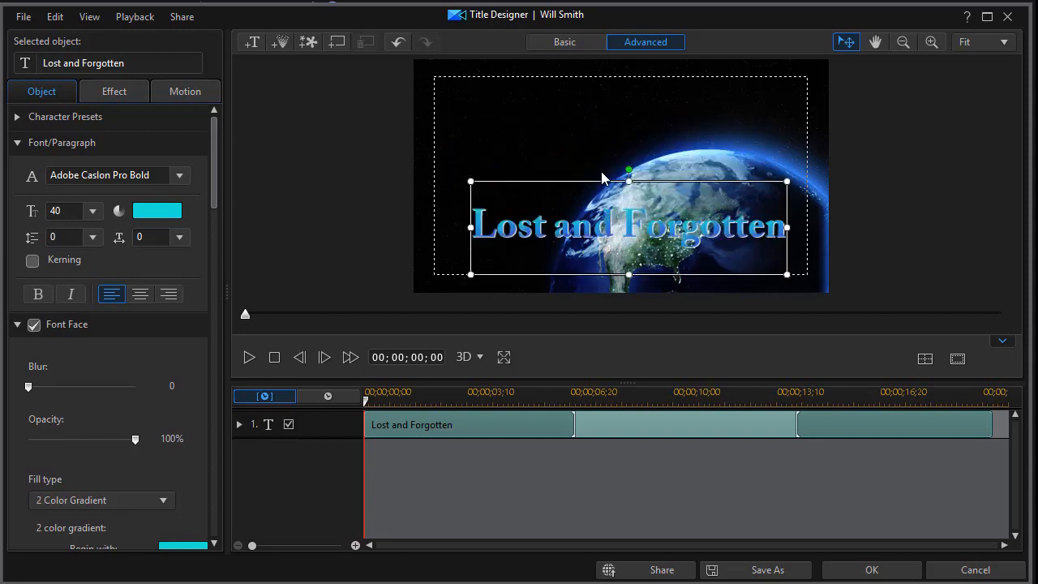
mouse_move(599, 177)
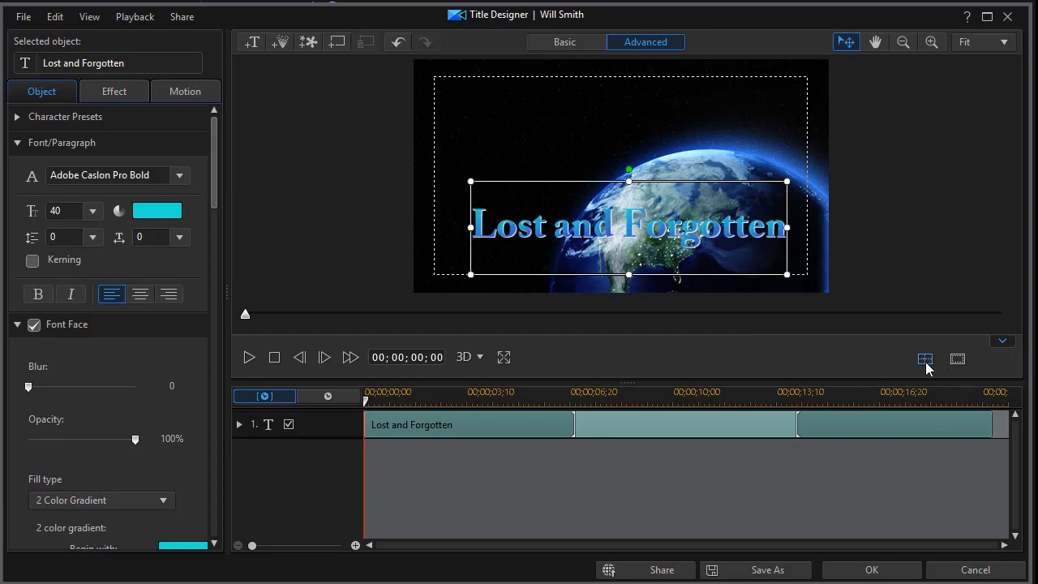
click(924, 358)
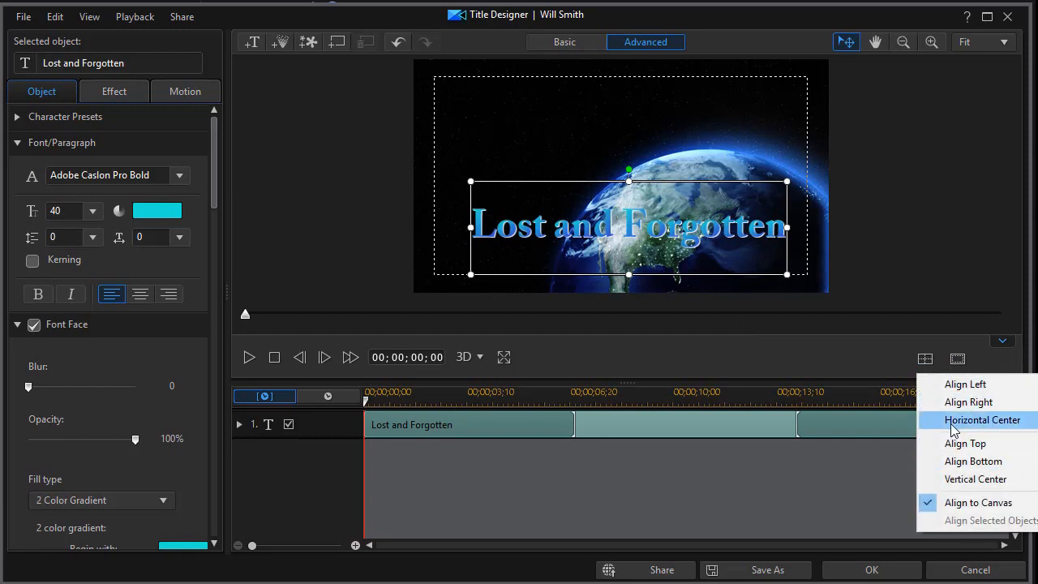
click(982, 418)
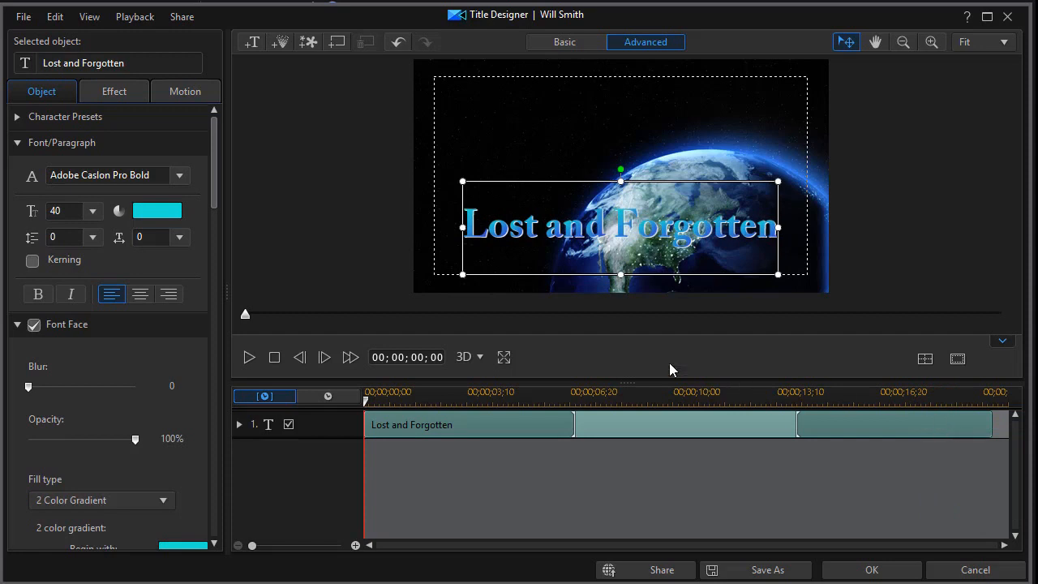
mouse_move(528, 463)
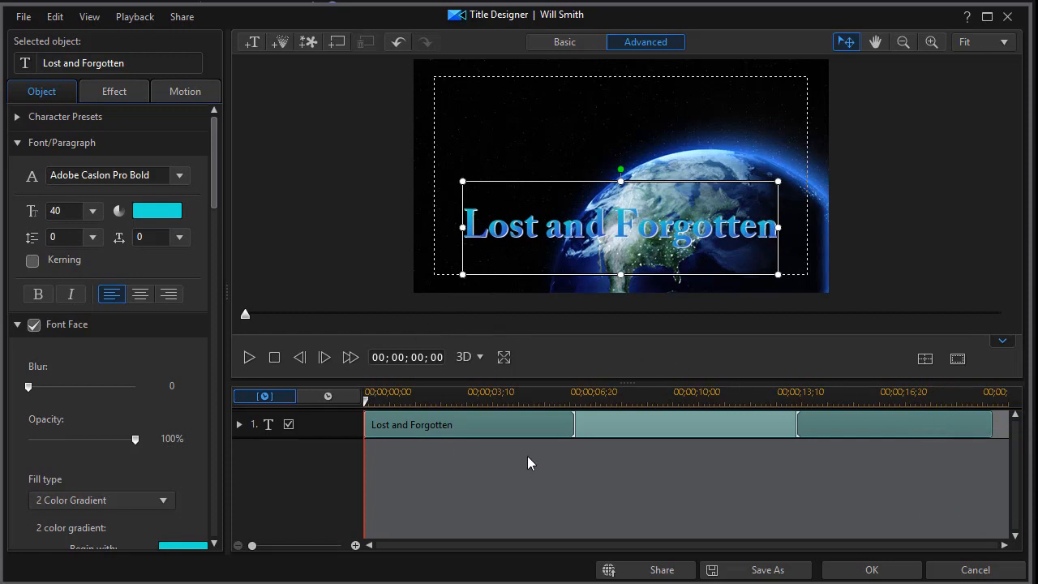
mouse_move(480, 438)
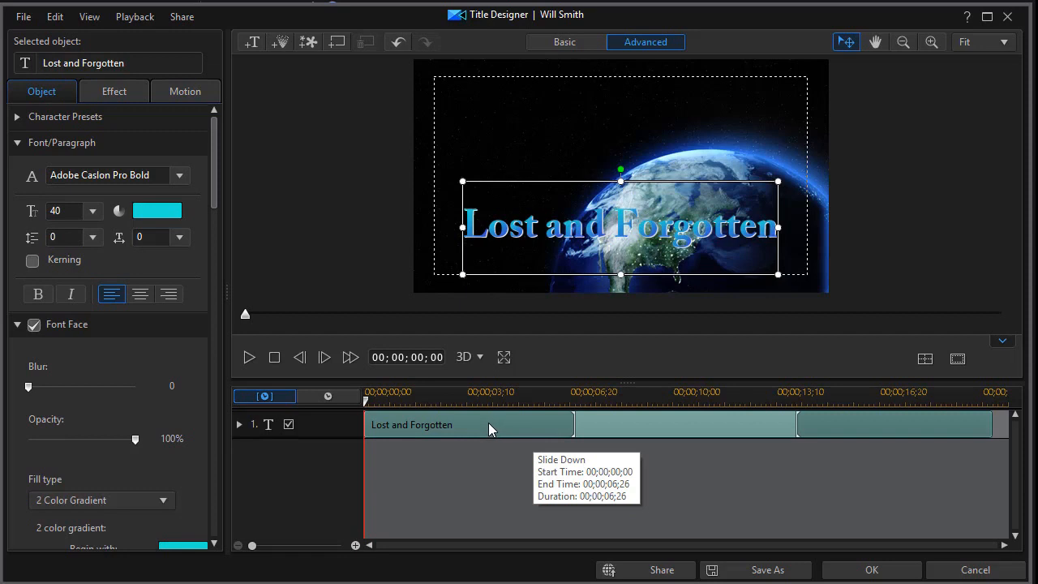
mouse_move(496, 428)
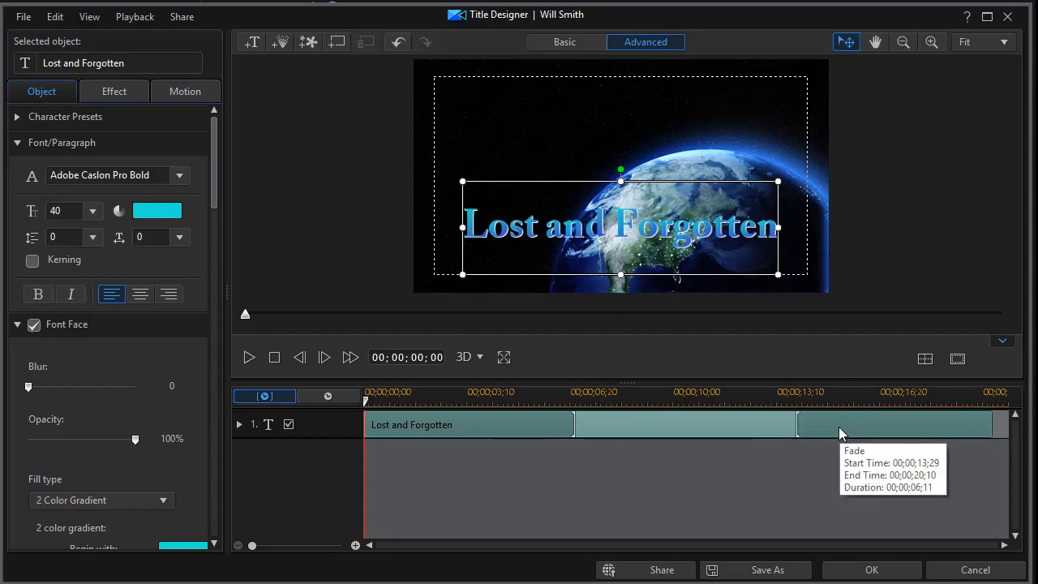
mouse_move(862, 434)
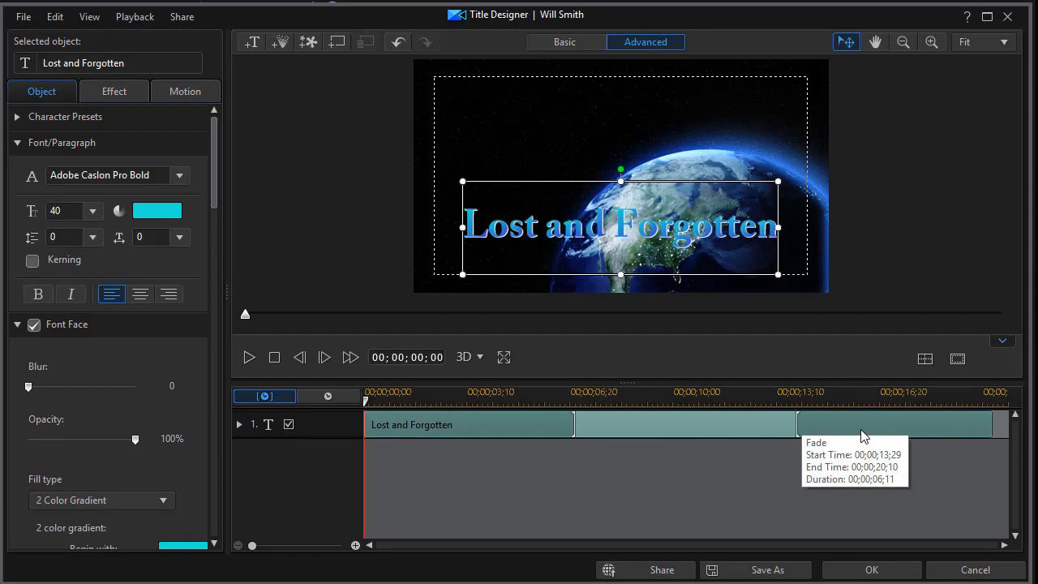
mouse_move(827, 434)
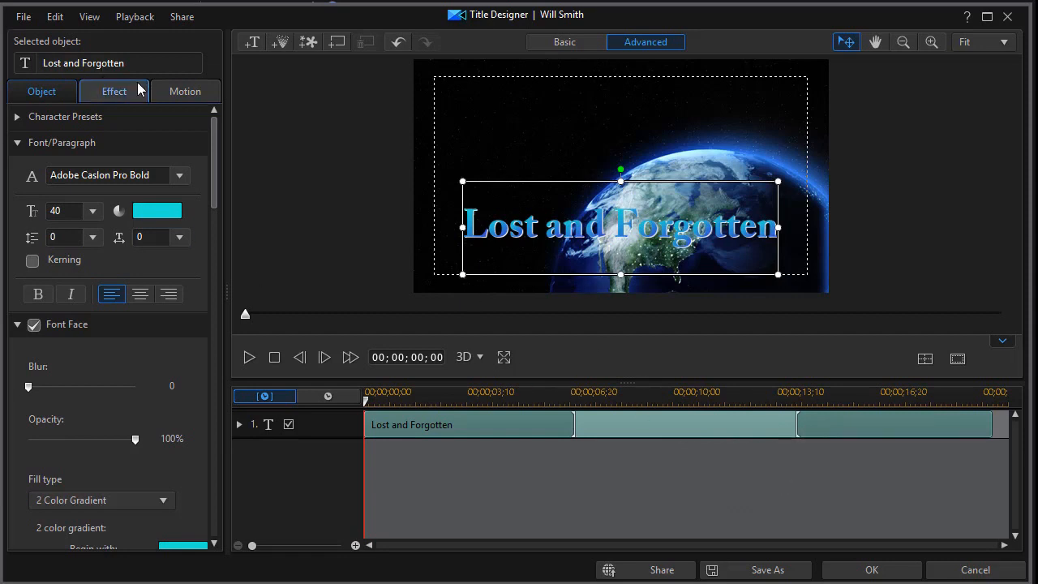
- Set the title's Ending Effect to Dissolve - Down and confirm with OK
click(113, 90)
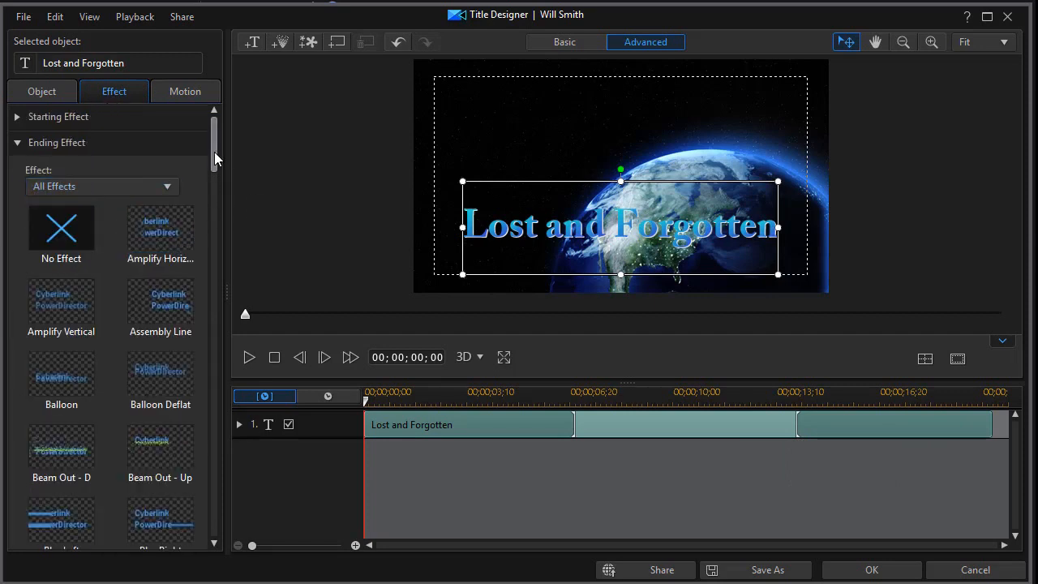
scroll(down, 3)
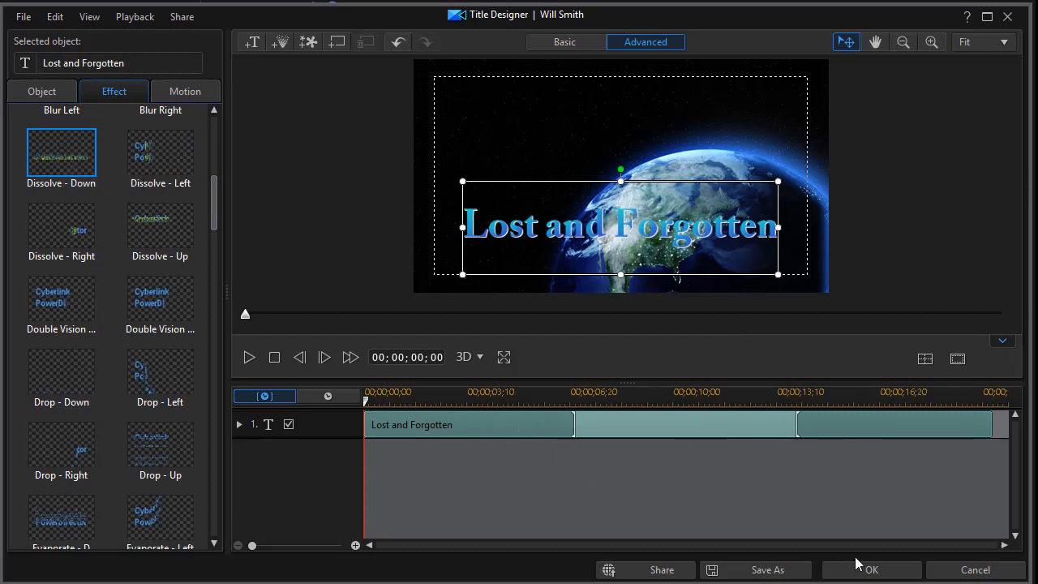
click(871, 569)
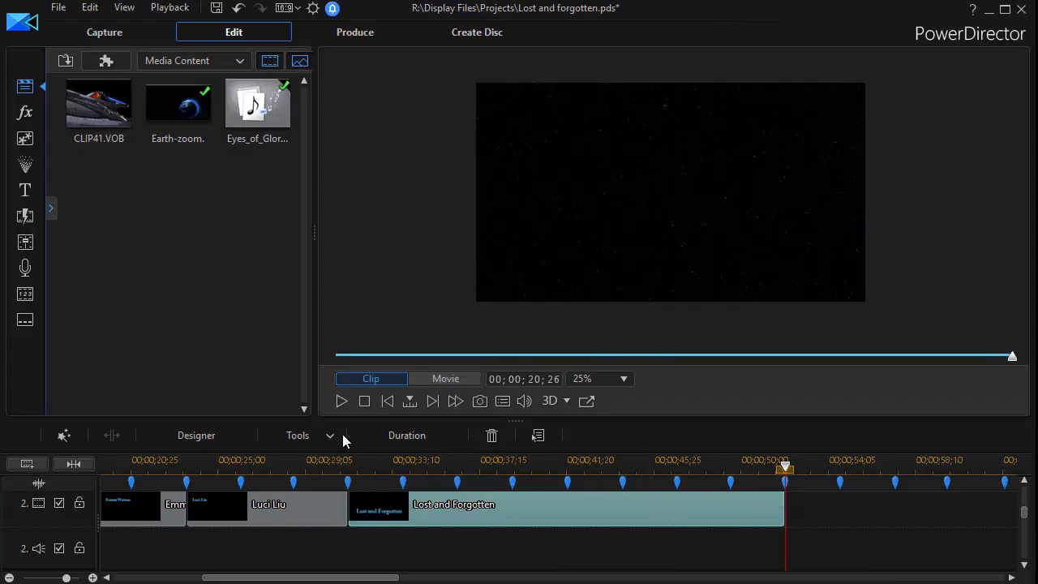
mouse_move(328, 453)
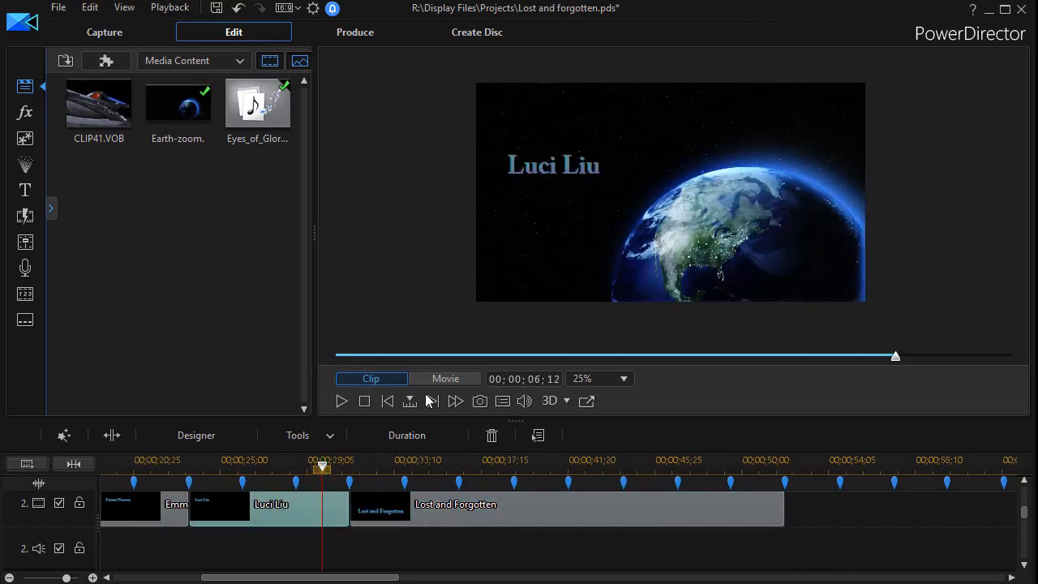
click(445, 379)
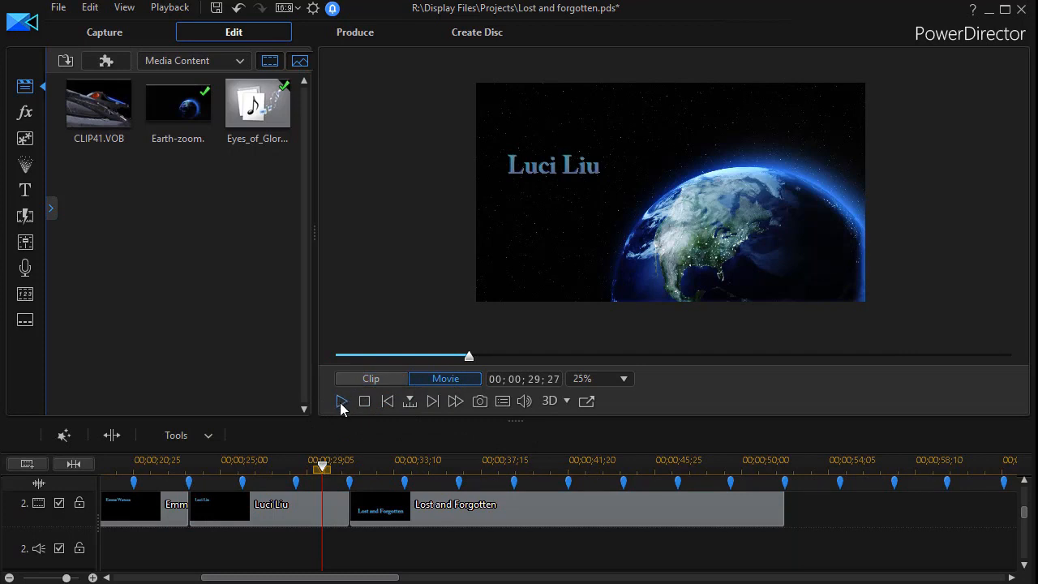
click(340, 401)
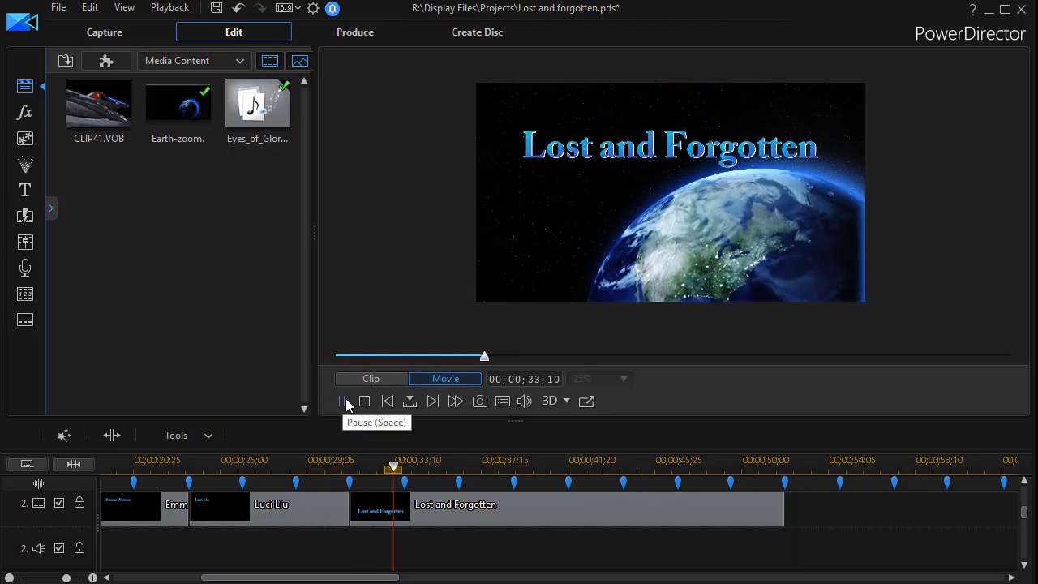
click(340, 400)
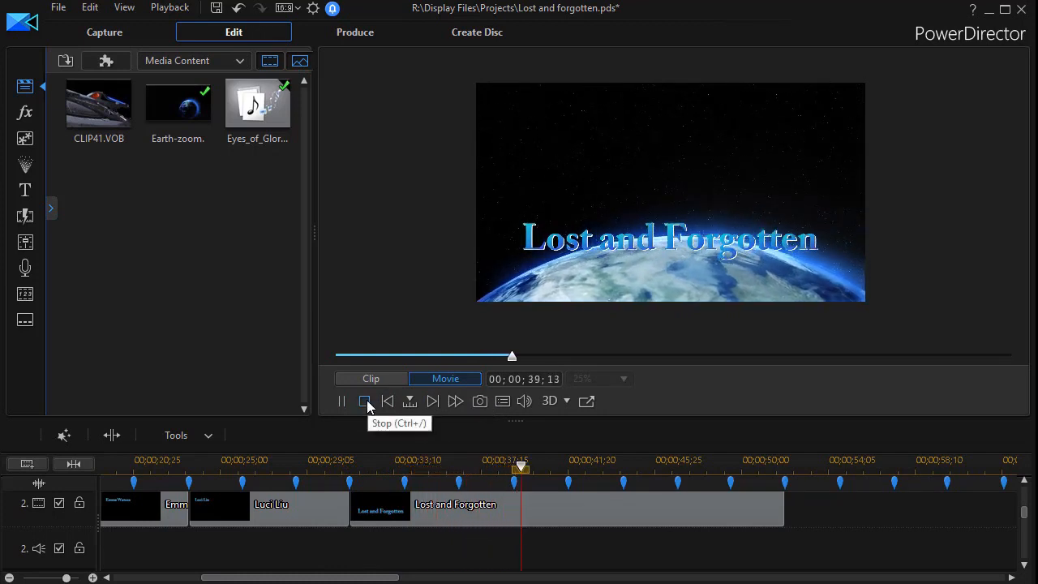
click(363, 400)
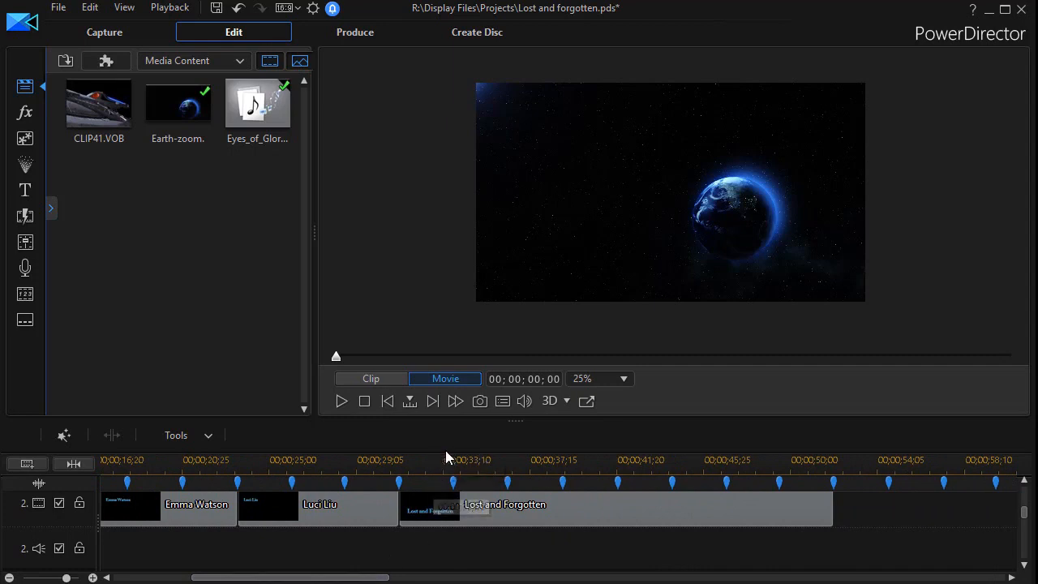
click(436, 460)
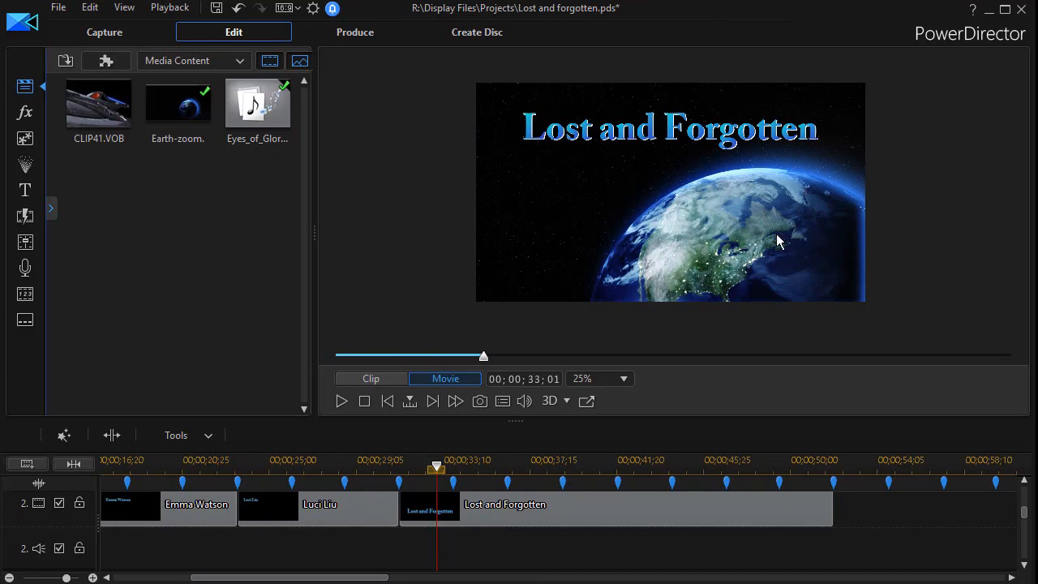
mouse_move(726, 179)
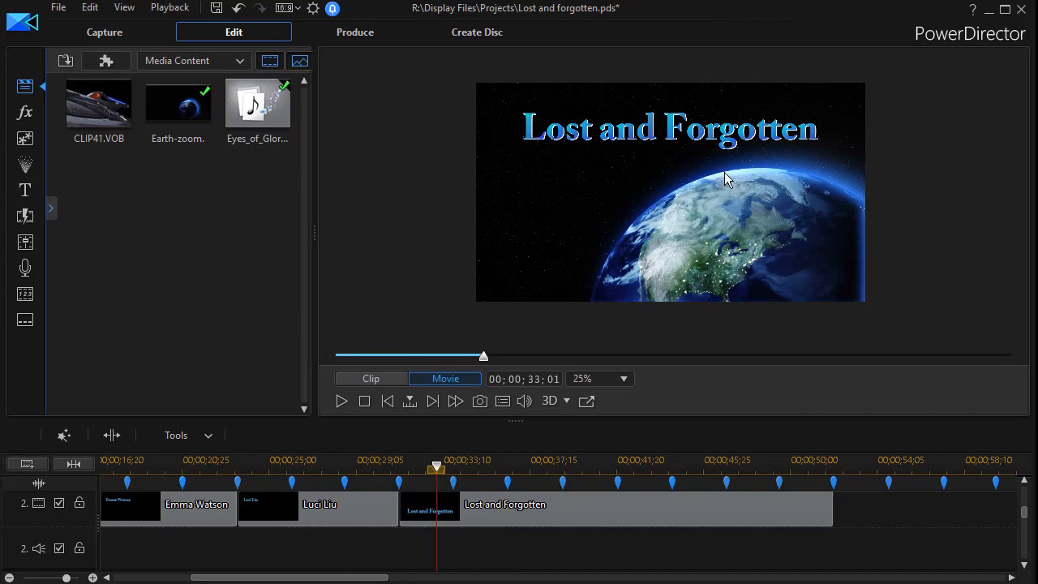
mouse_move(485, 360)
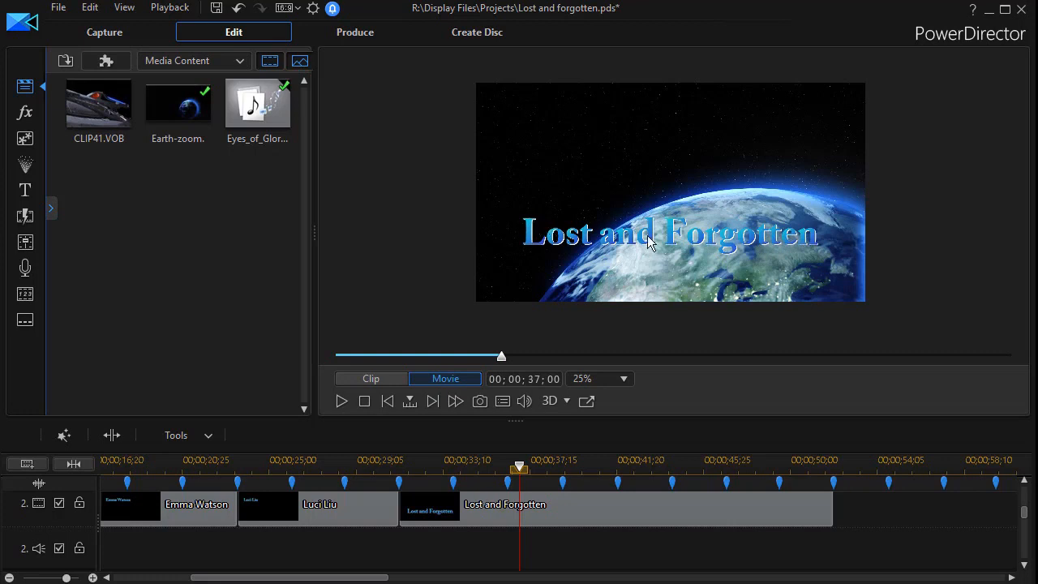
mouse_move(663, 246)
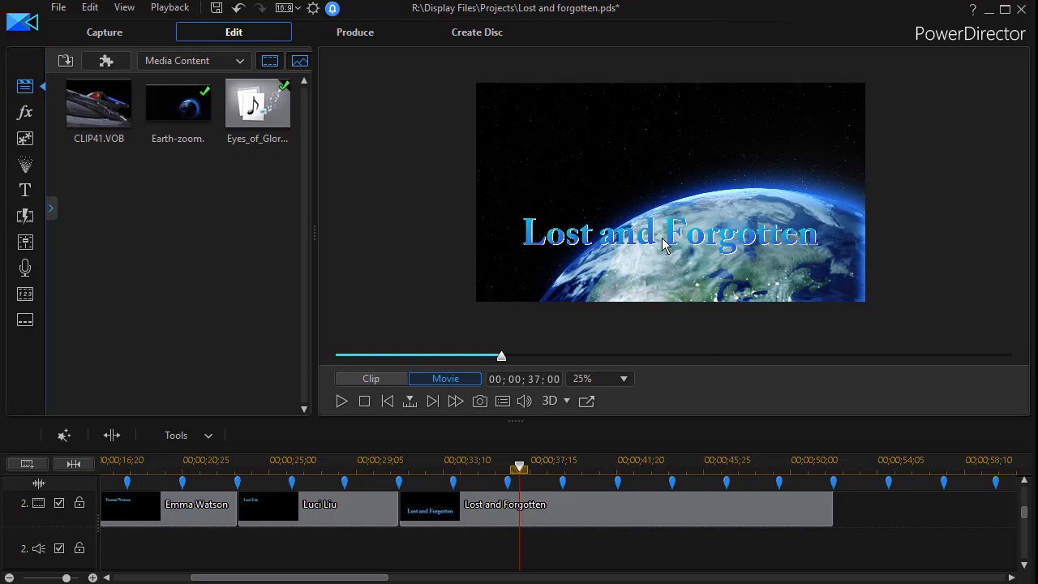
mouse_move(518, 504)
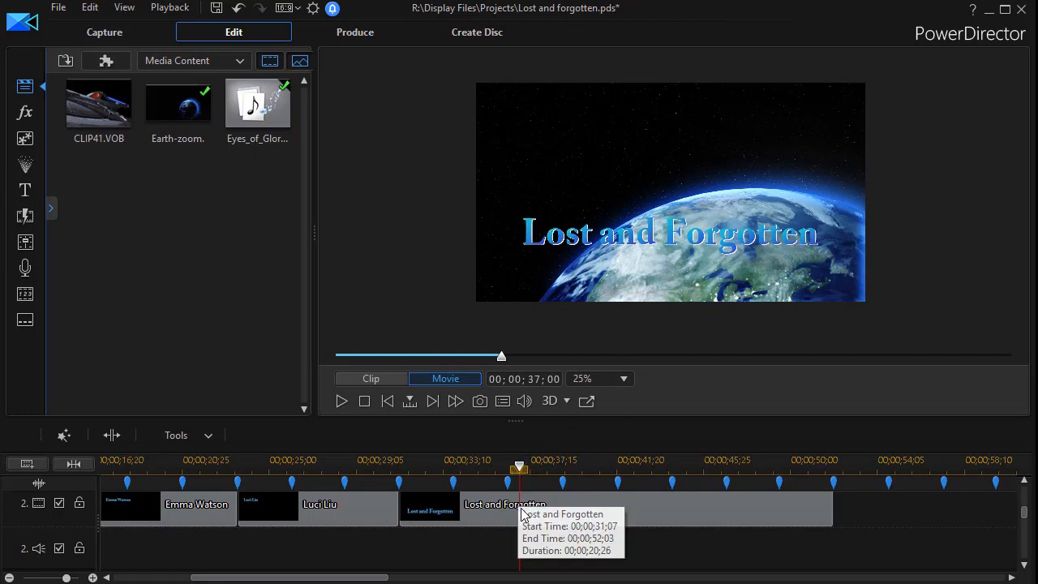
mouse_move(565, 498)
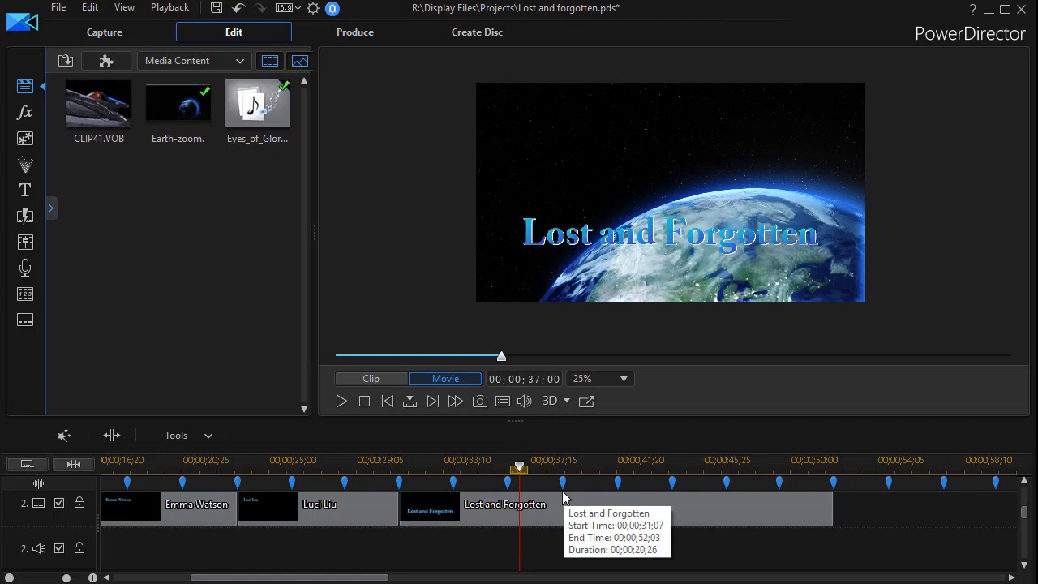
mouse_move(541, 485)
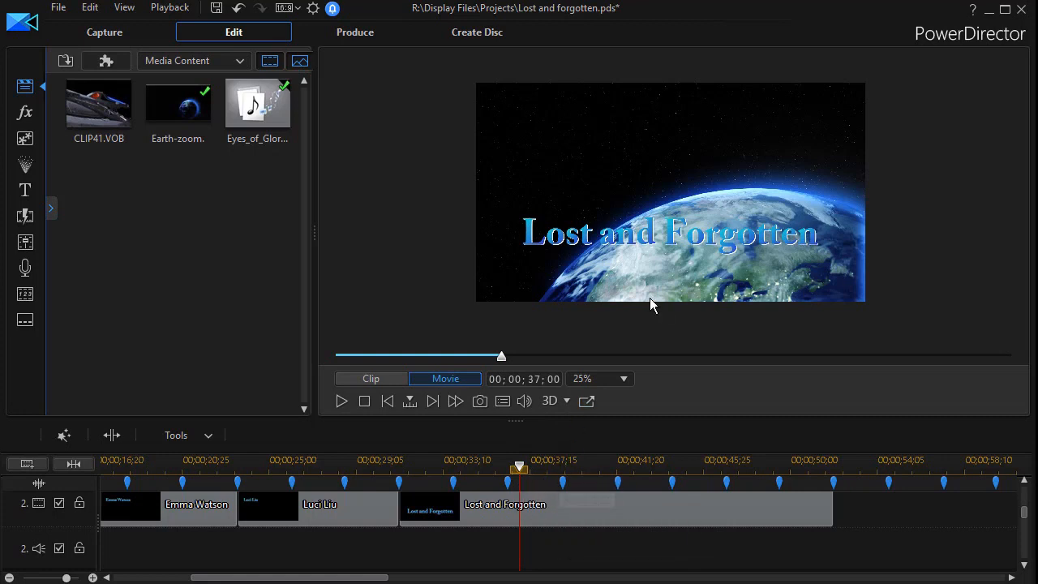
mouse_move(758, 218)
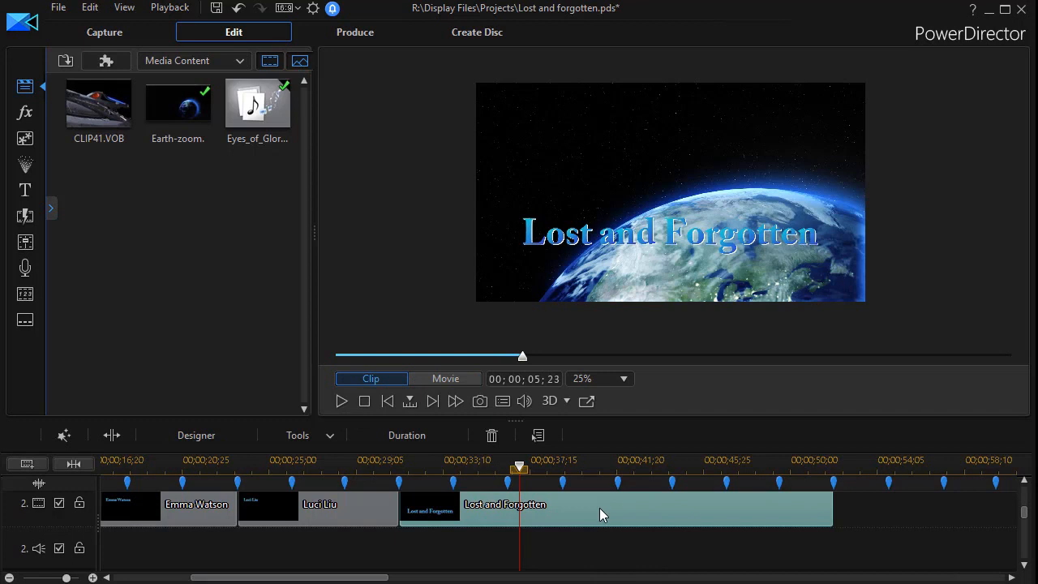
double_click(504, 502)
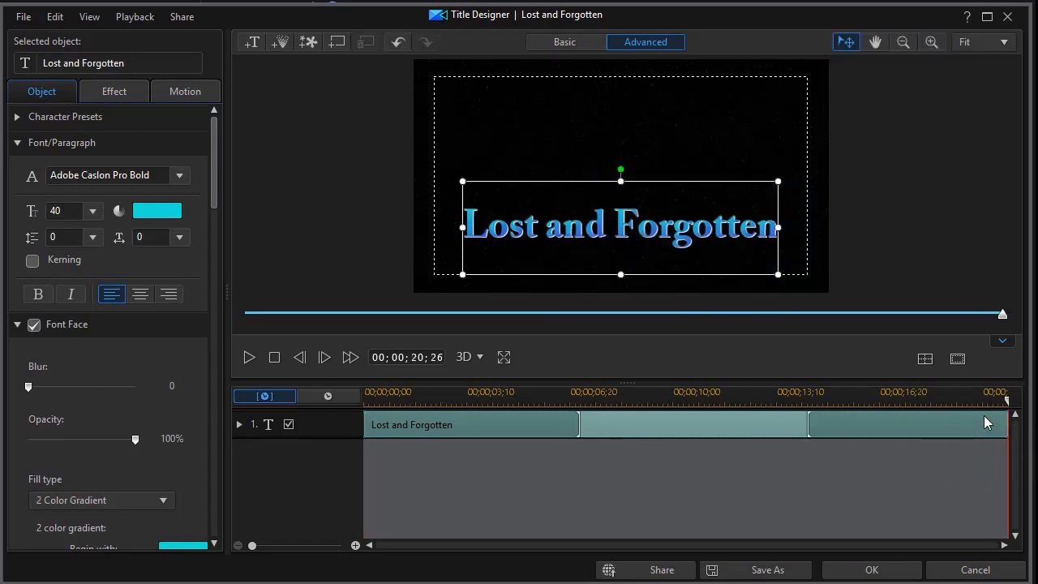
mouse_move(657, 419)
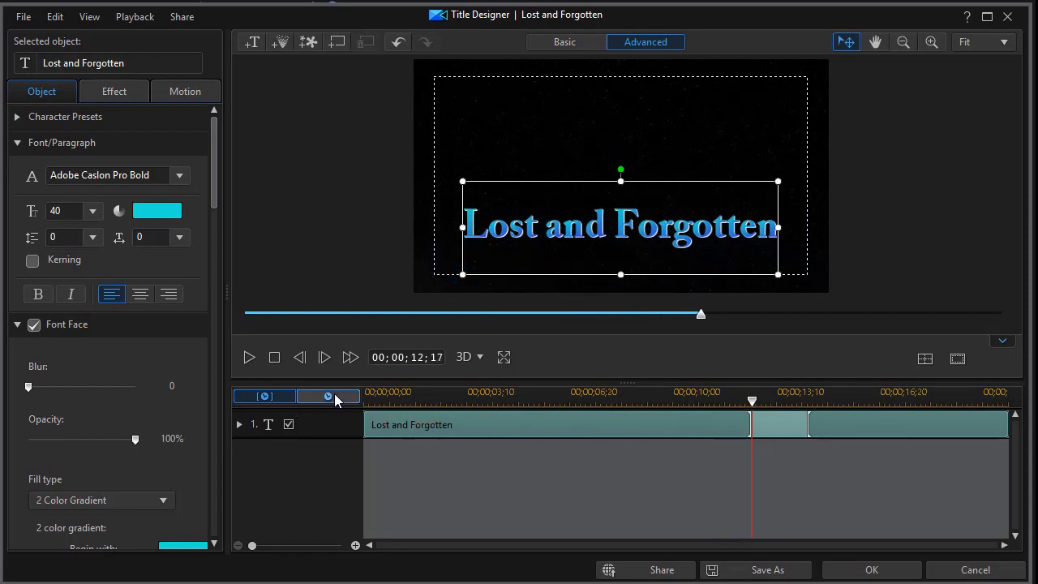
mouse_move(331, 397)
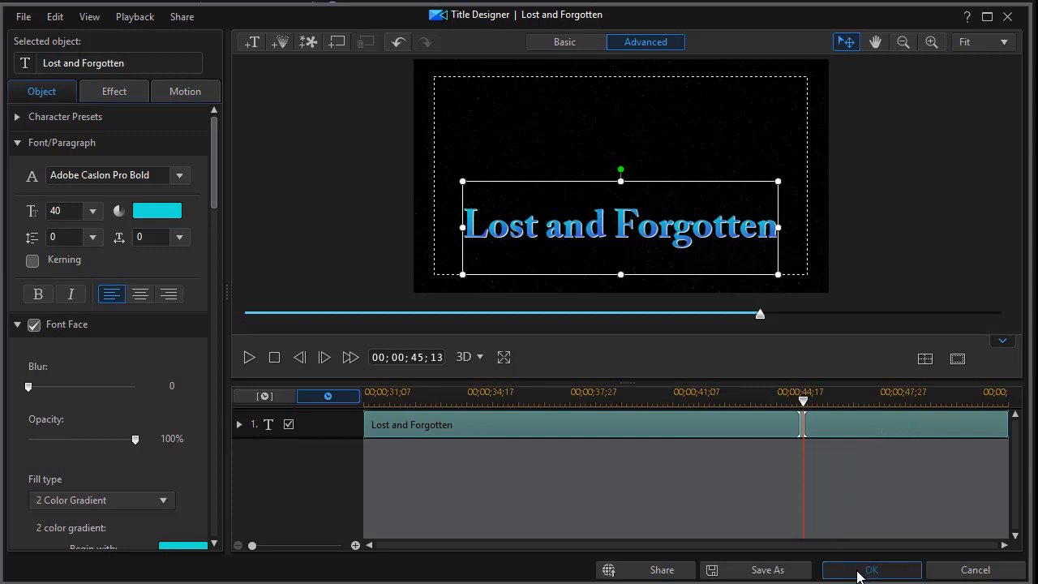
click(871, 569)
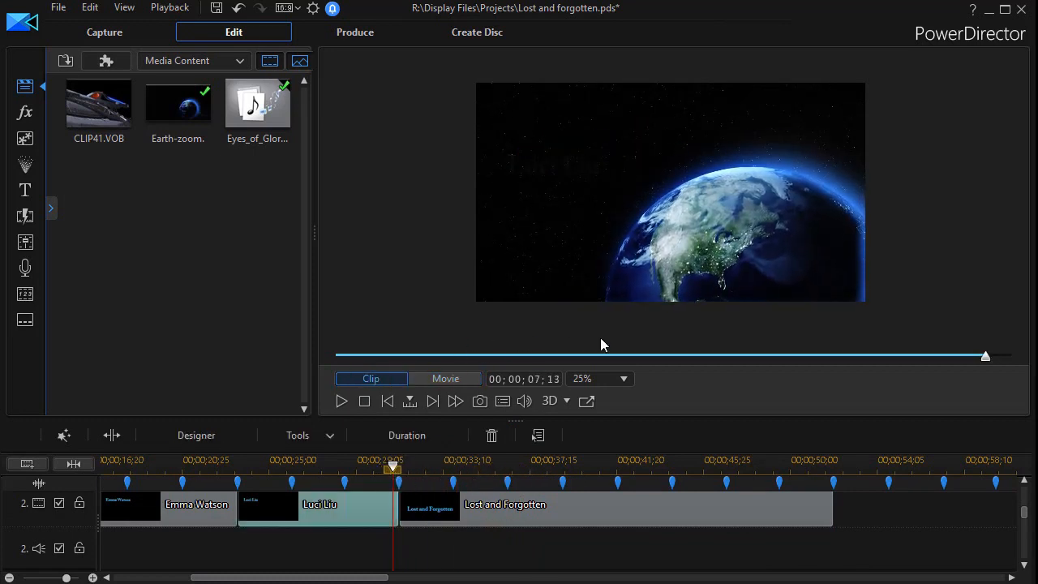
click(444, 379)
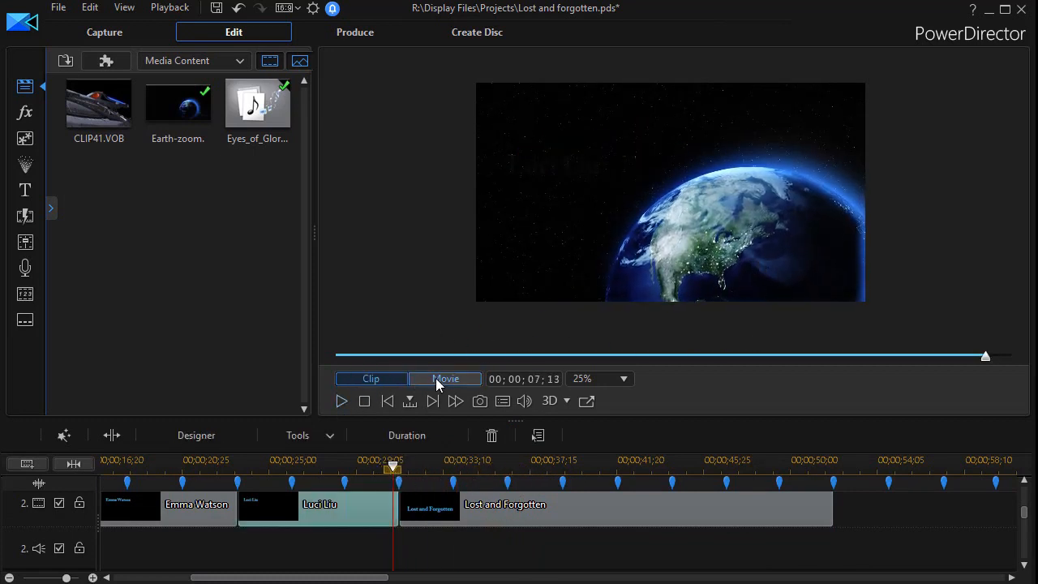
click(444, 380)
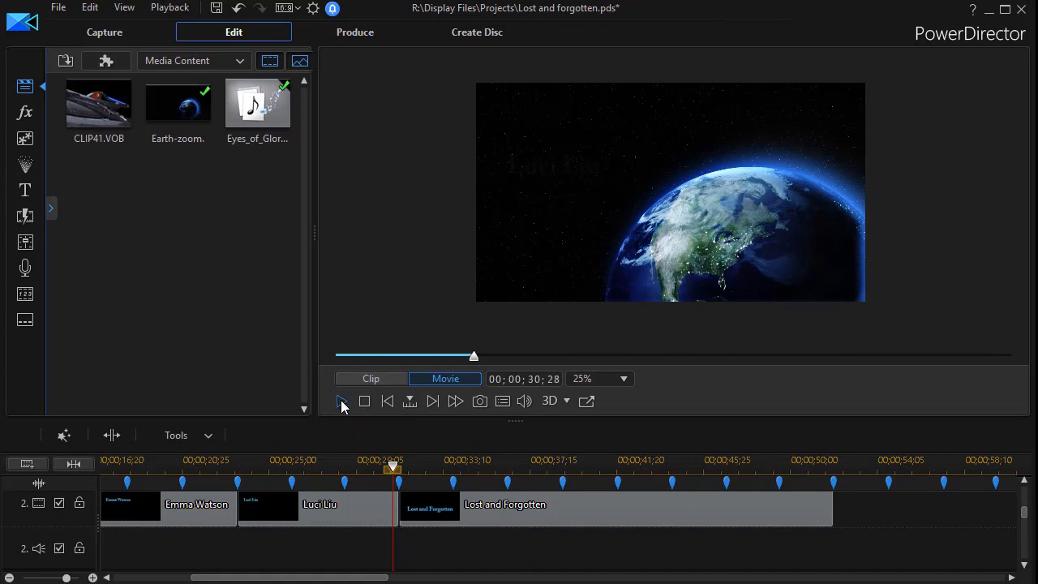
click(341, 398)
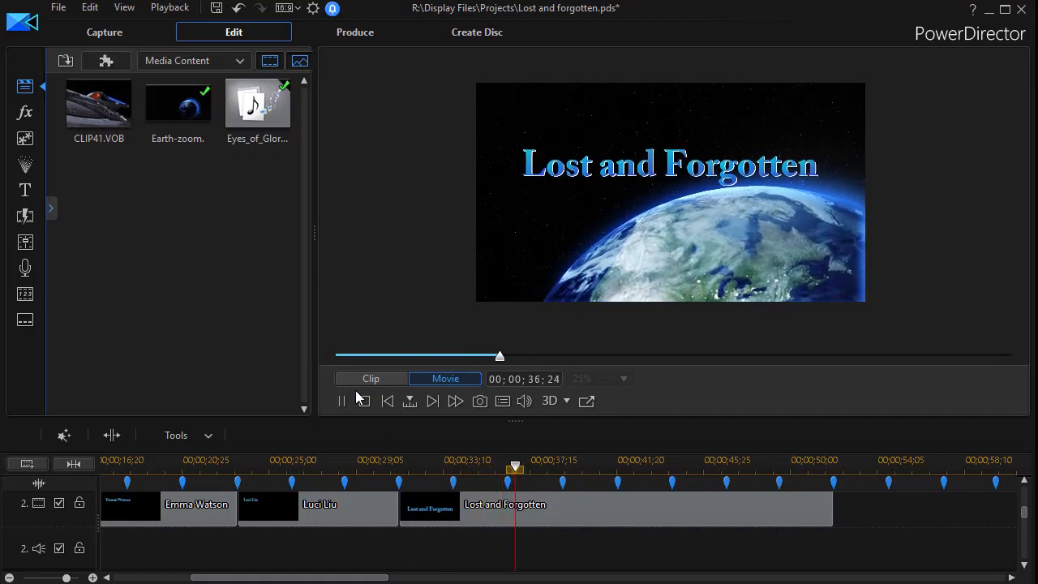
click(369, 379)
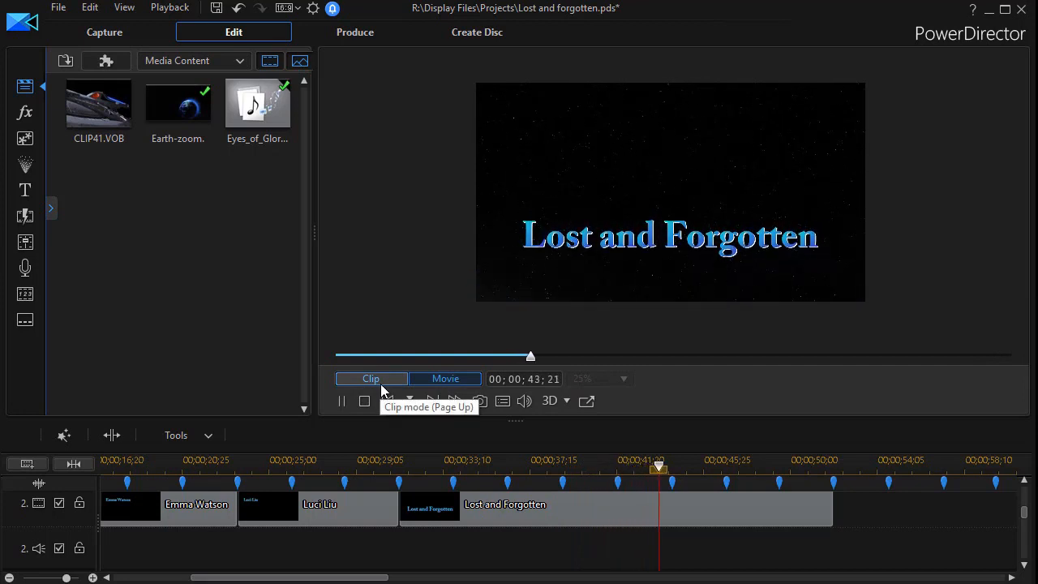
click(444, 380)
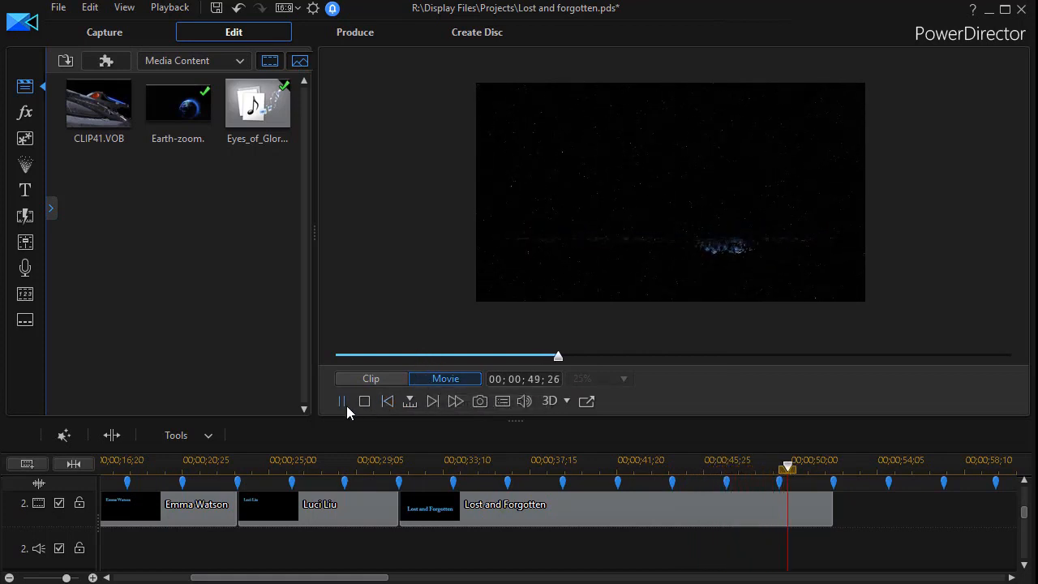
click(340, 400)
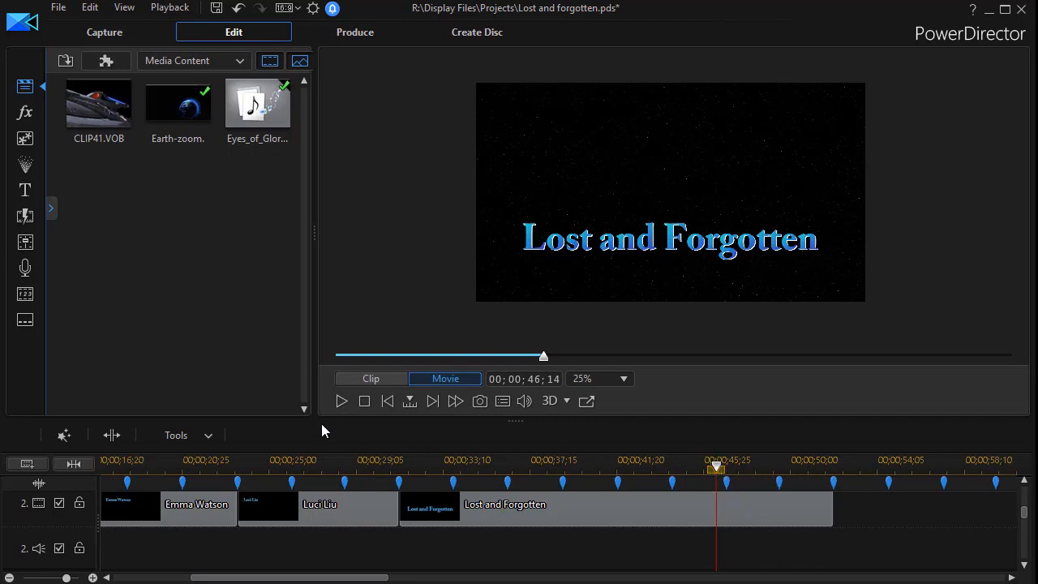
mouse_move(808, 246)
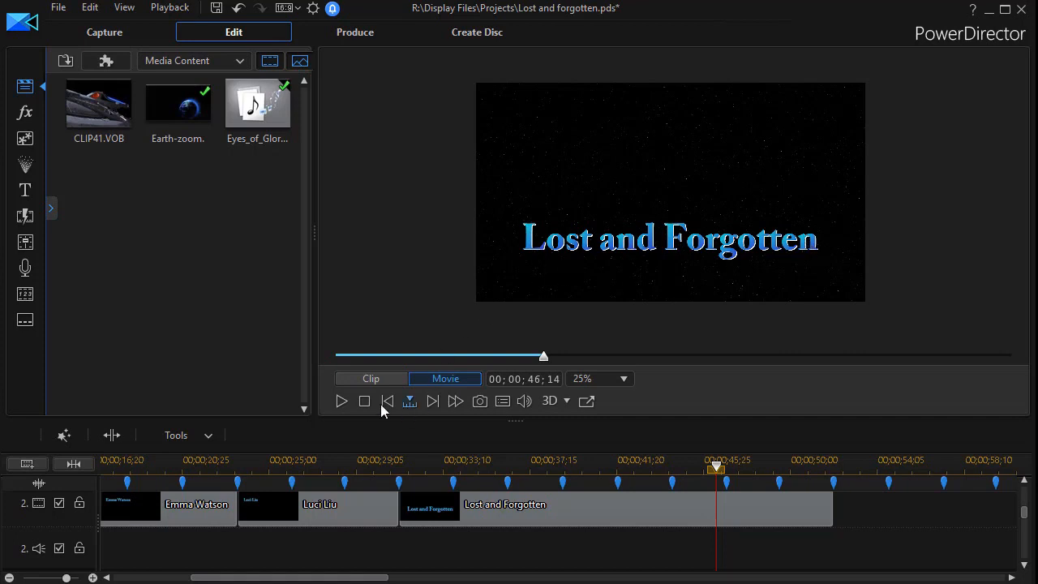
mouse_move(340, 401)
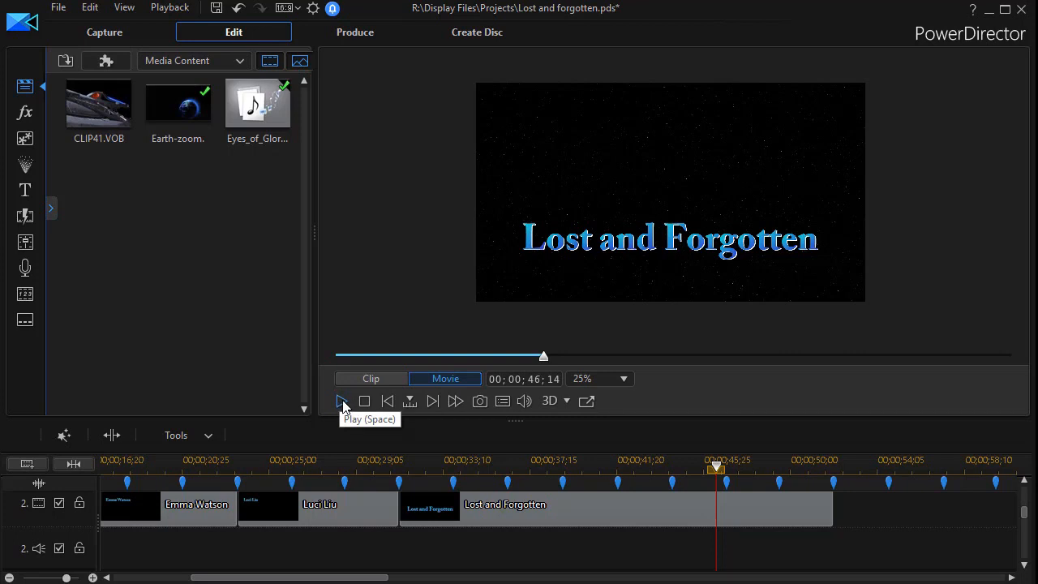
click(340, 400)
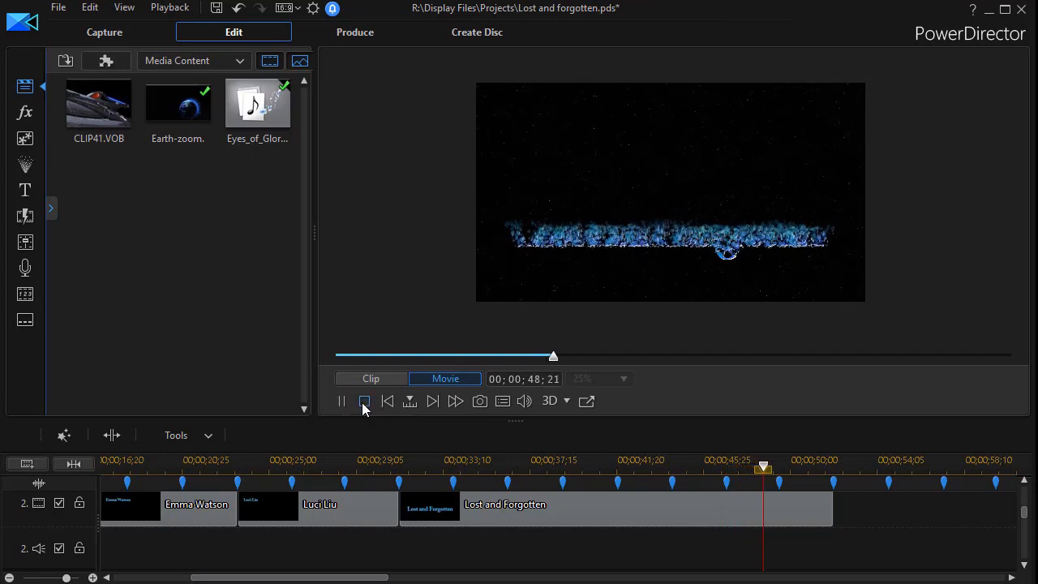
click(364, 400)
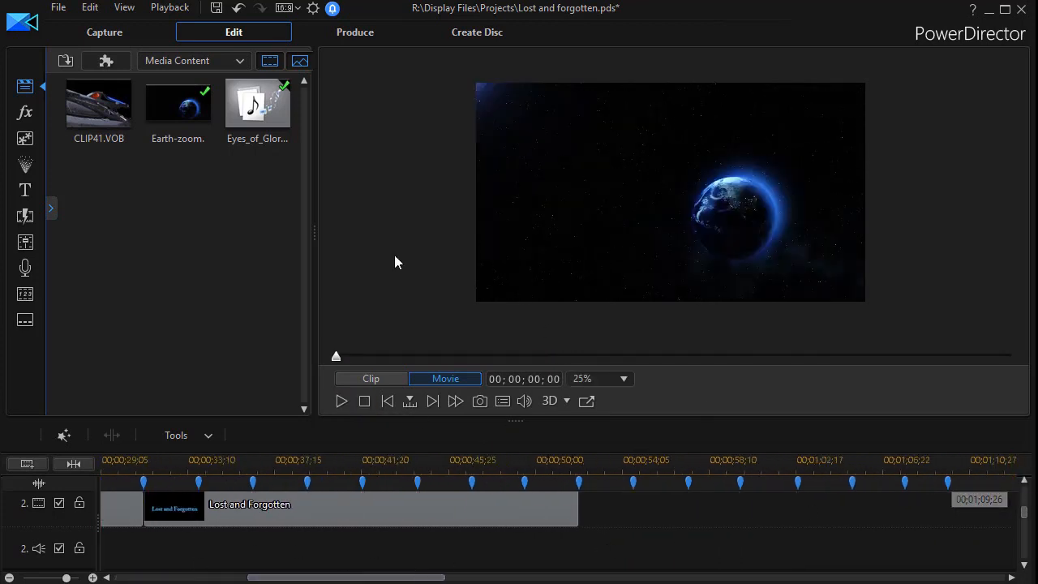
- Place CLIP41.VOB from Media Content onto the video track right after the title
scroll(down, 3)
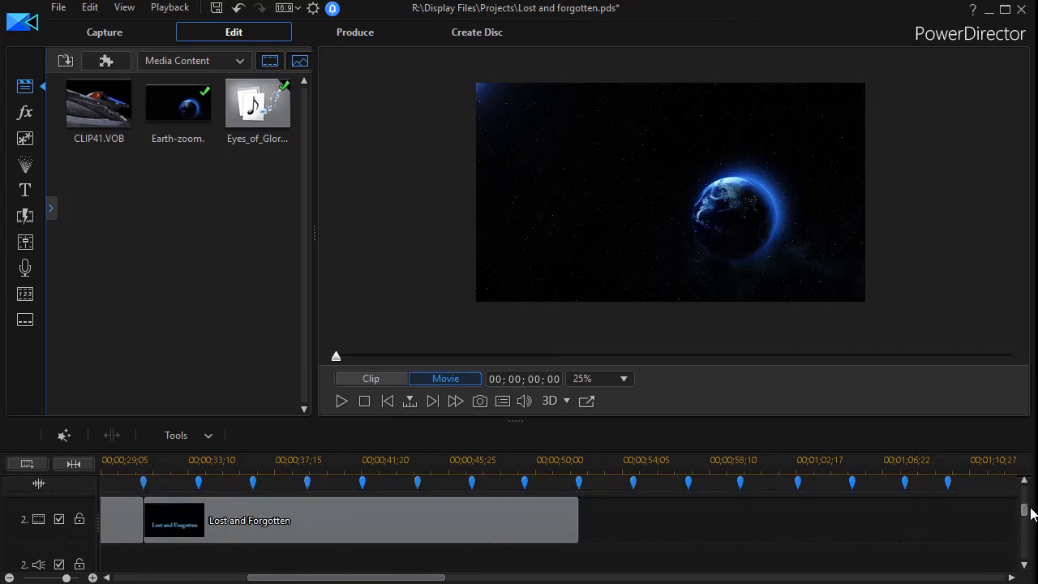
click(548, 470)
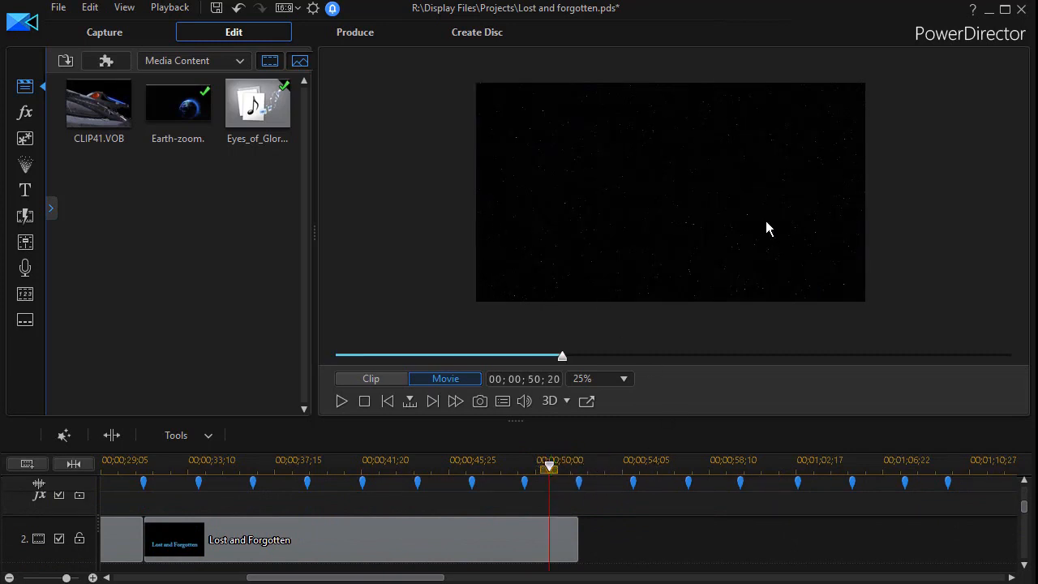
click(97, 104)
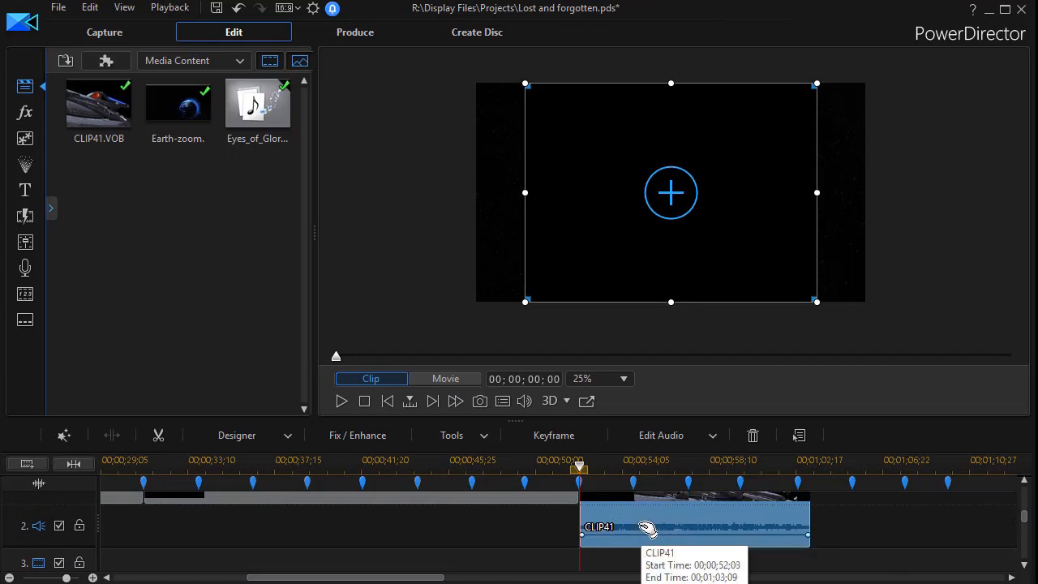
mouse_move(652, 525)
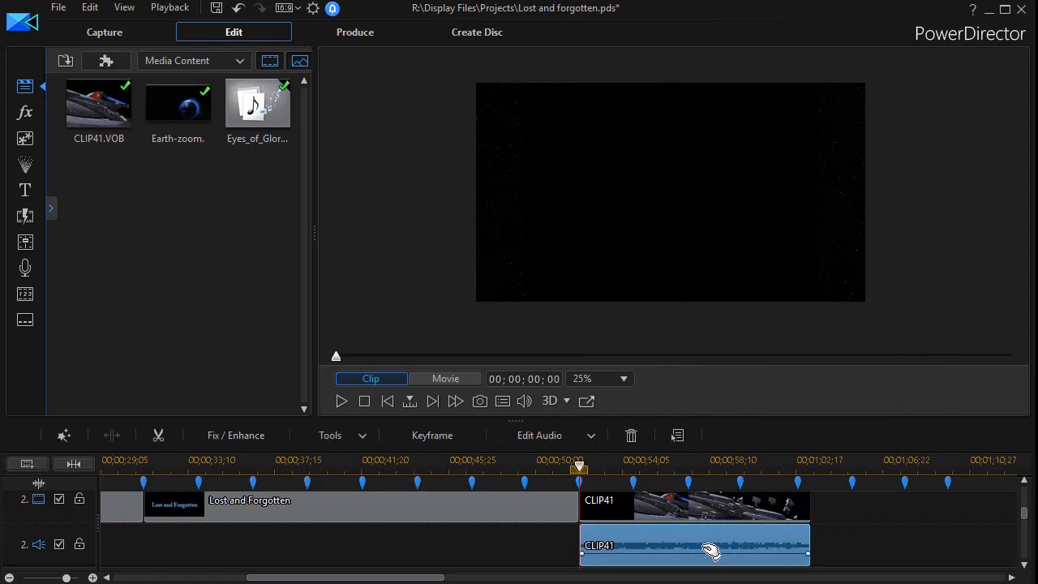
click(444, 379)
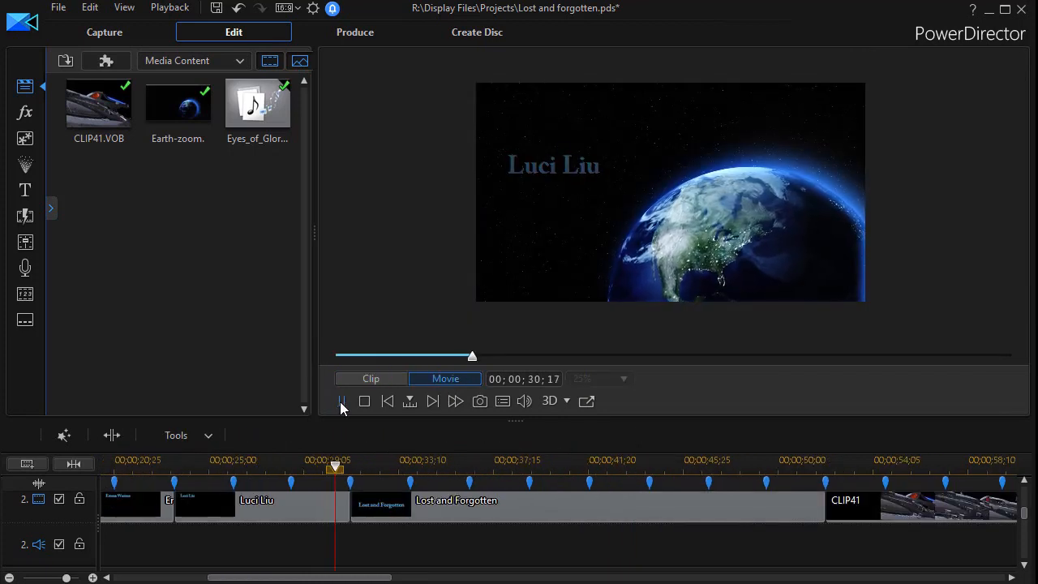
click(340, 401)
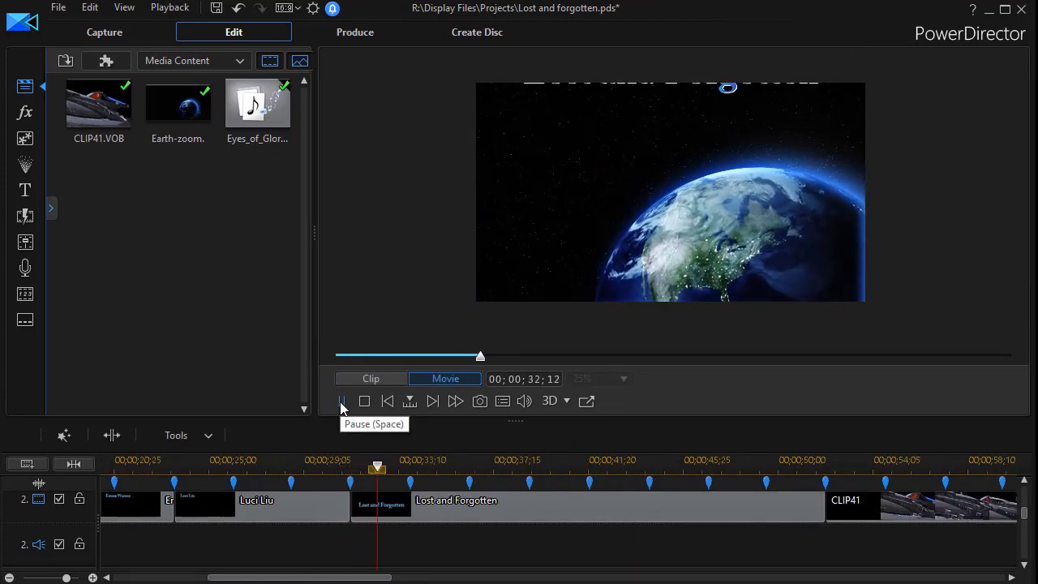
click(341, 399)
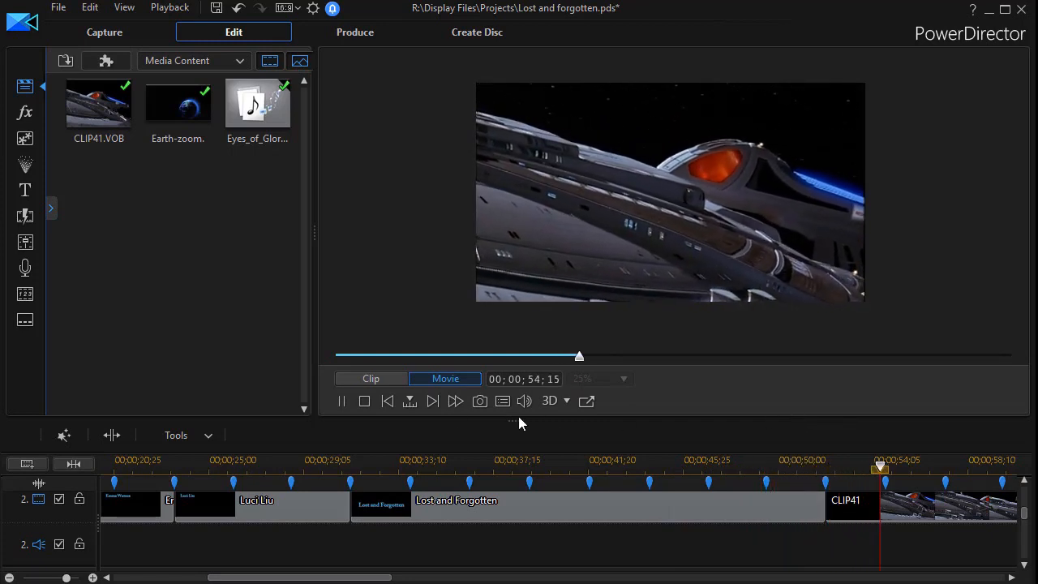
click(341, 399)
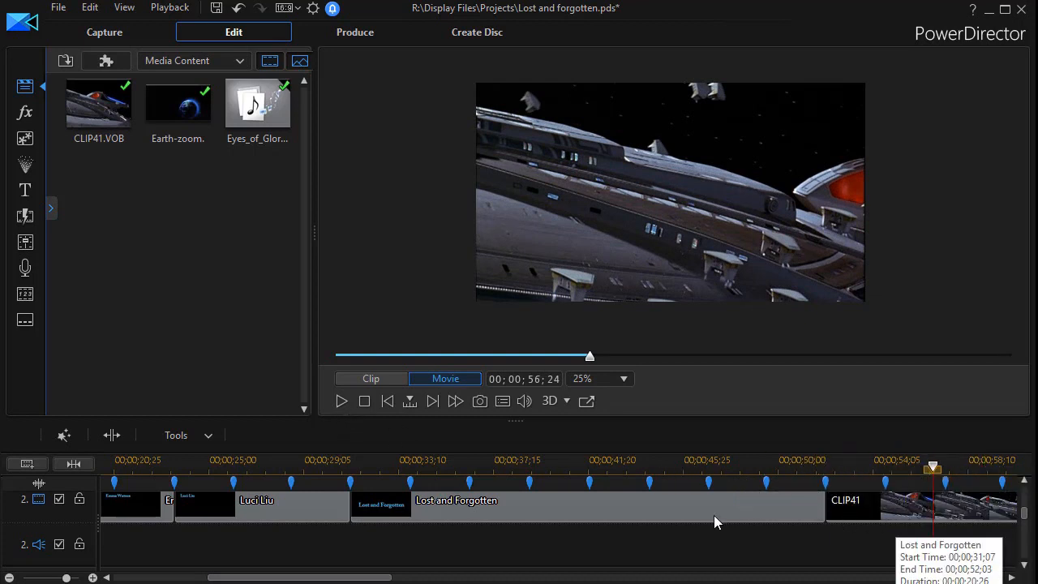
click(340, 401)
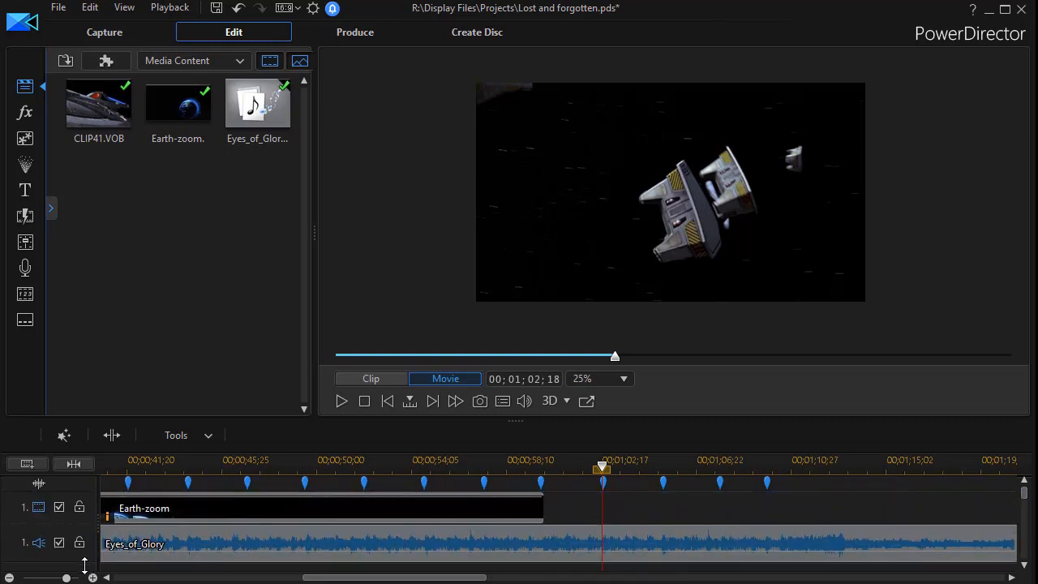
- Fade the Eyes_of_Glory music down to silence near the one-minute mark and play it back
scroll(down, 3)
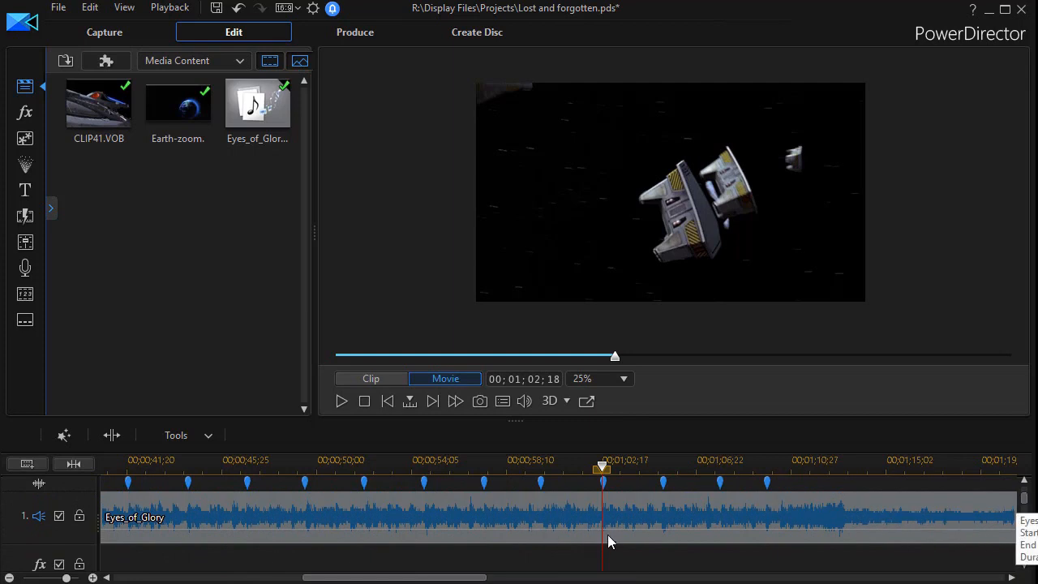
mouse_move(603, 535)
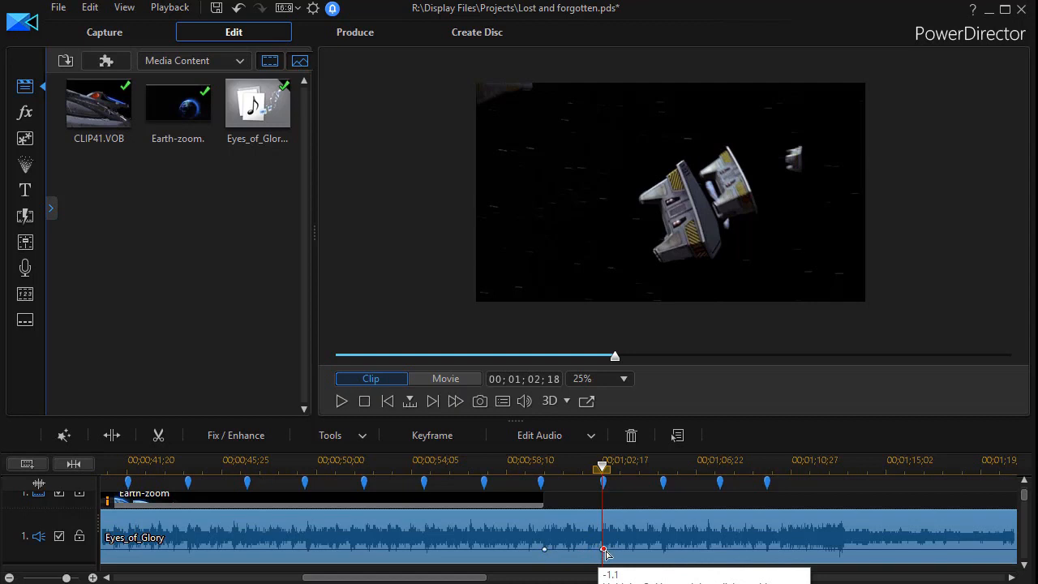
drag(603, 467, 473, 467)
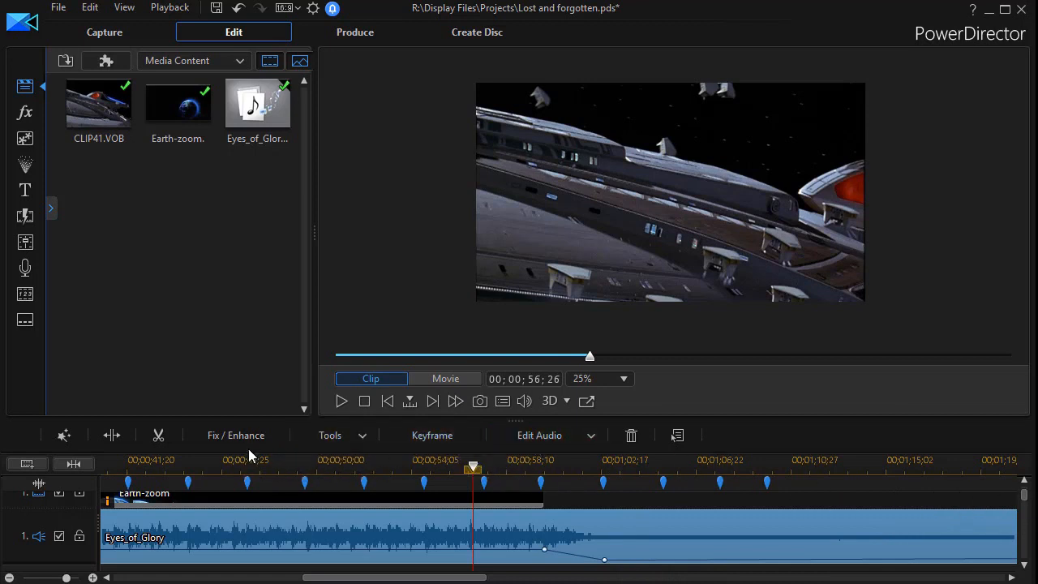
click(444, 379)
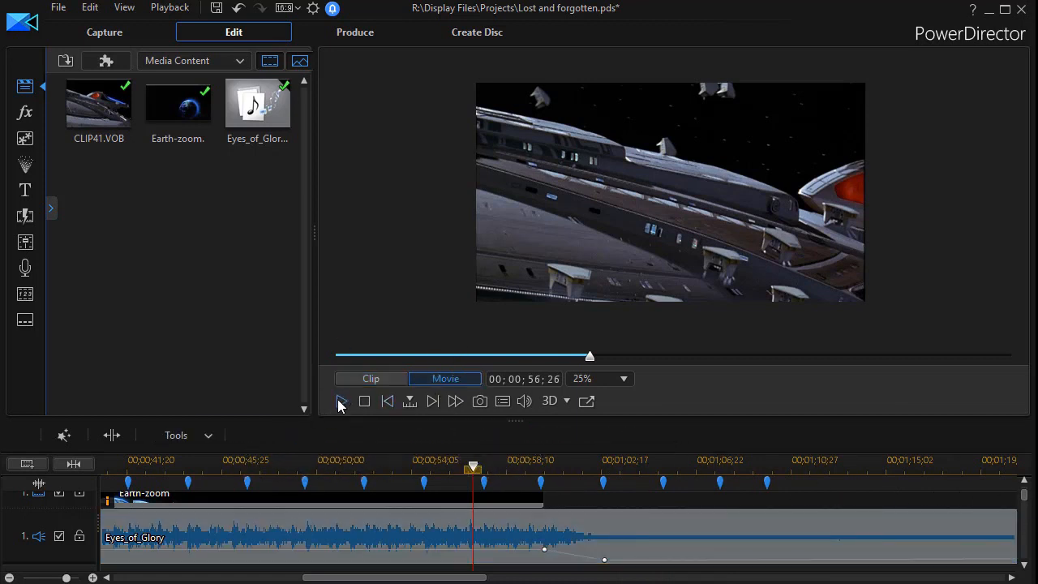
click(342, 401)
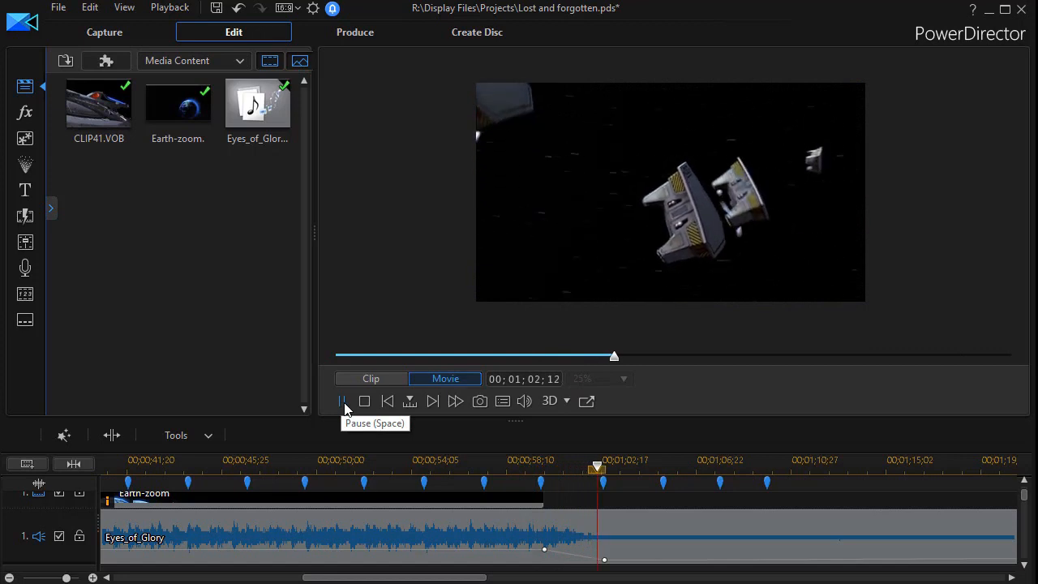
click(341, 399)
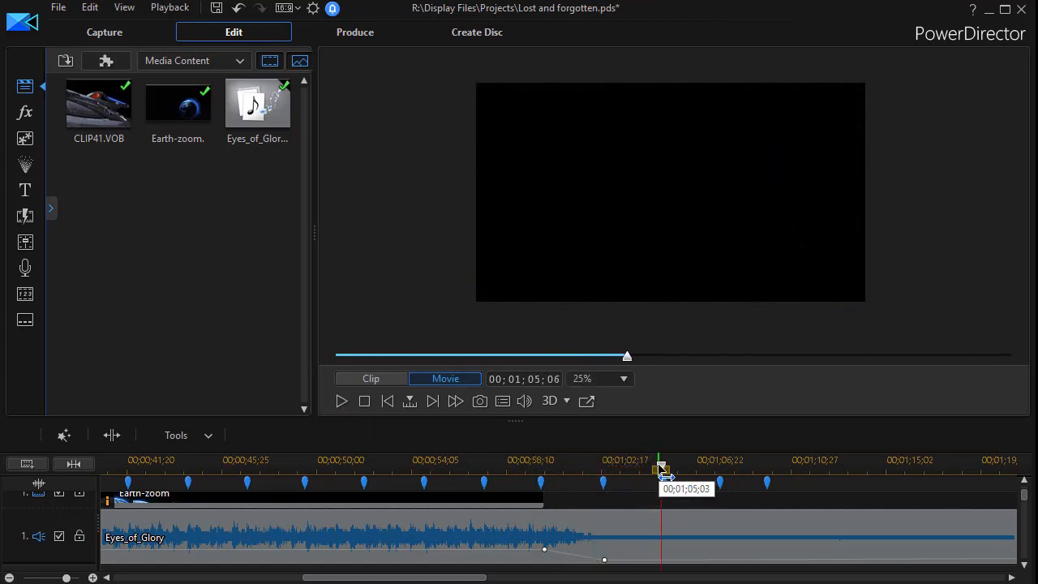
- Set the playhead at 01:02:21 and trim the music clip's end to it
drag(661, 471, 603, 470)
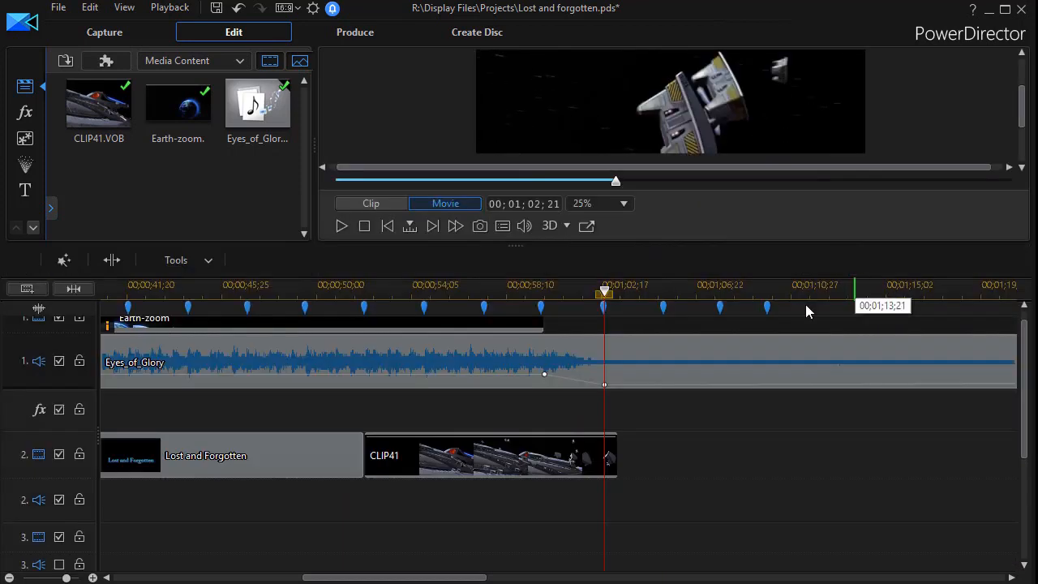
click(370, 203)
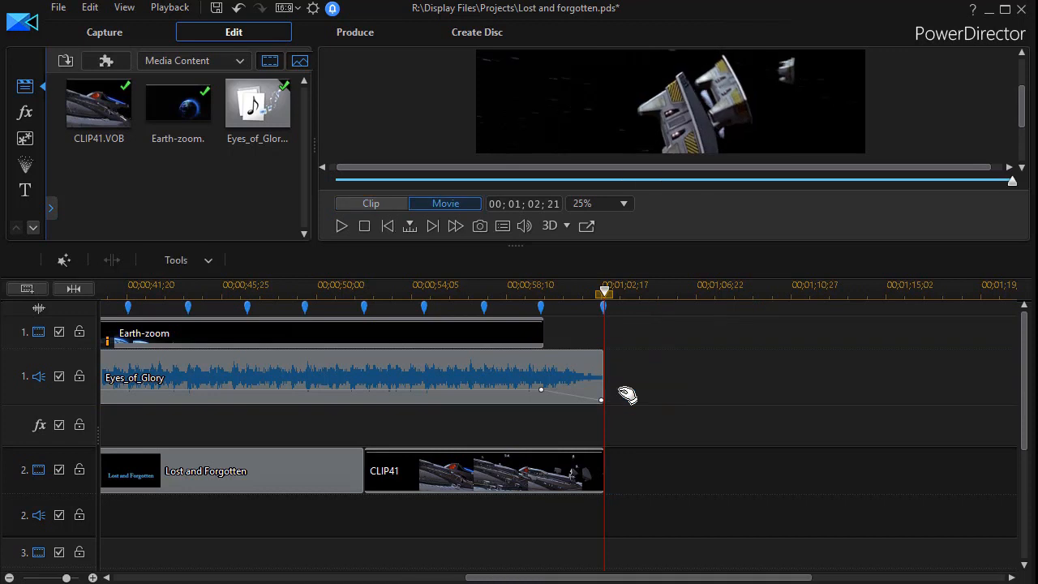
mouse_move(298, 357)
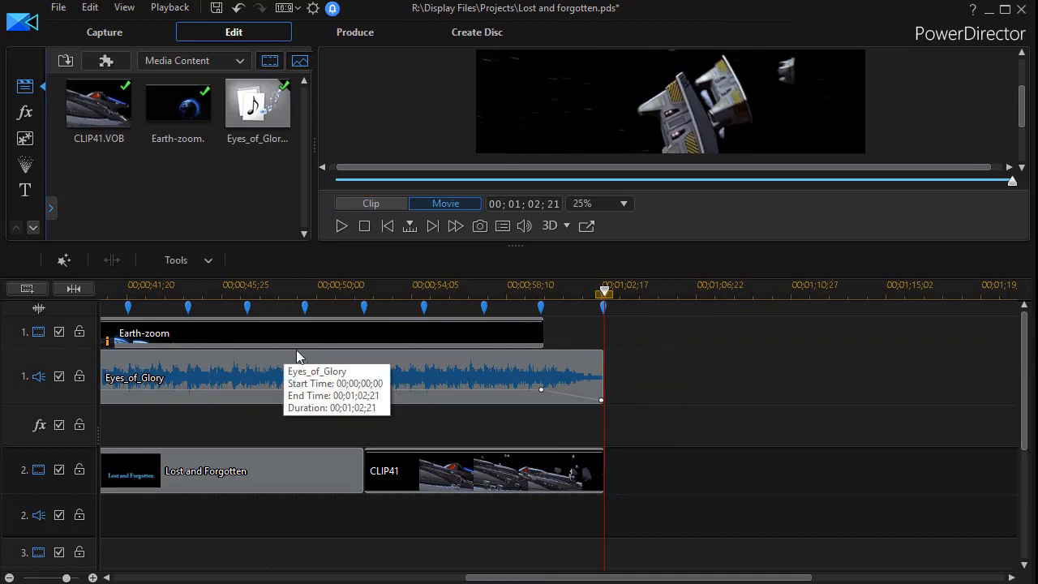
mouse_move(321, 380)
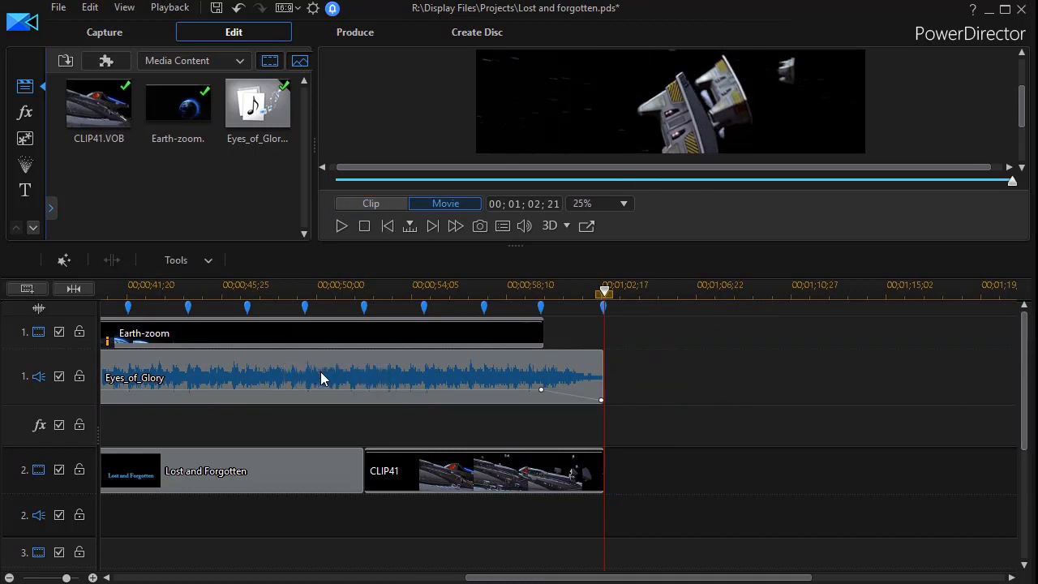